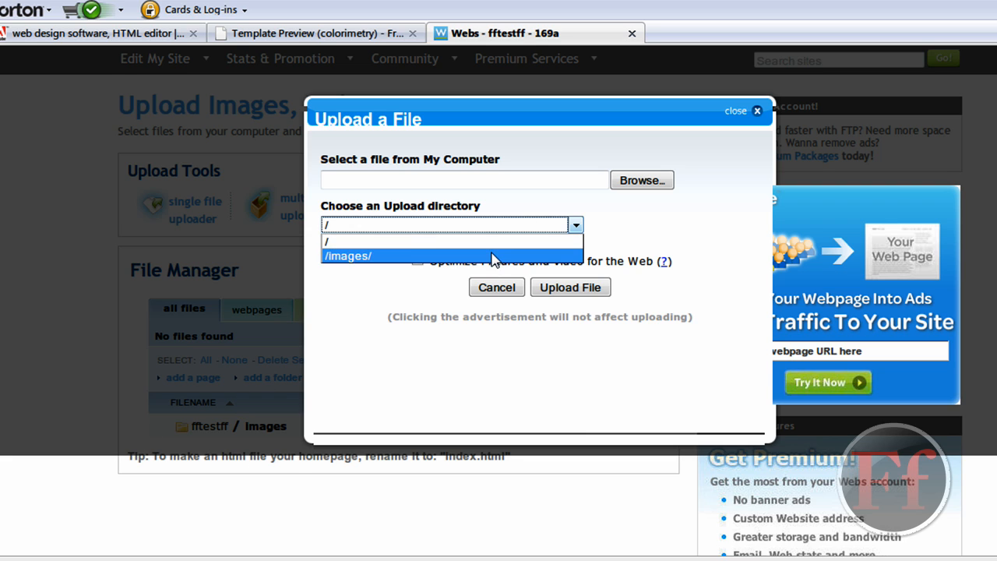
Upload img01 and img02 into the site's /images/ folder with the single file uploader
left_click(642, 181)
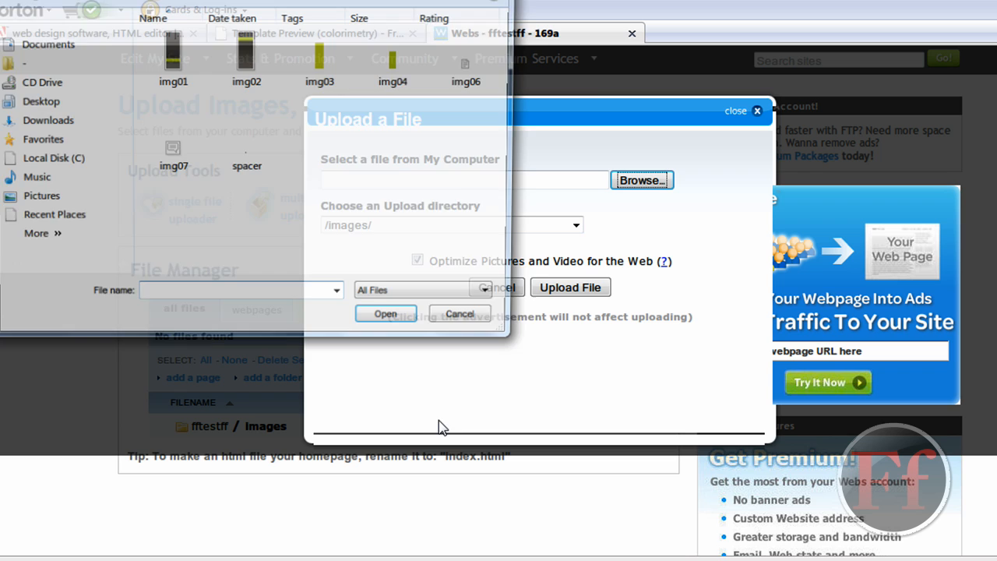
left_click(385, 313)
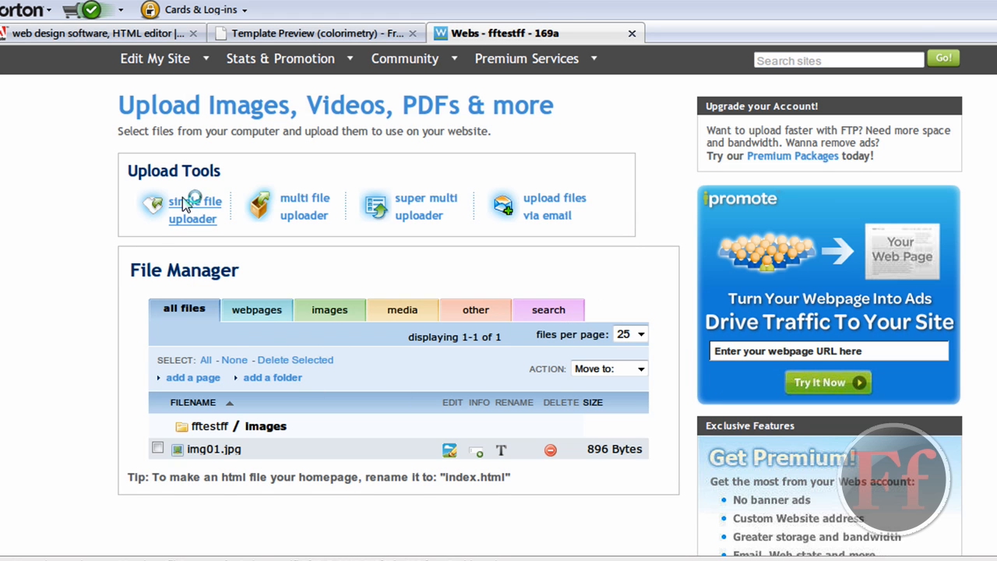
left_click(193, 209)
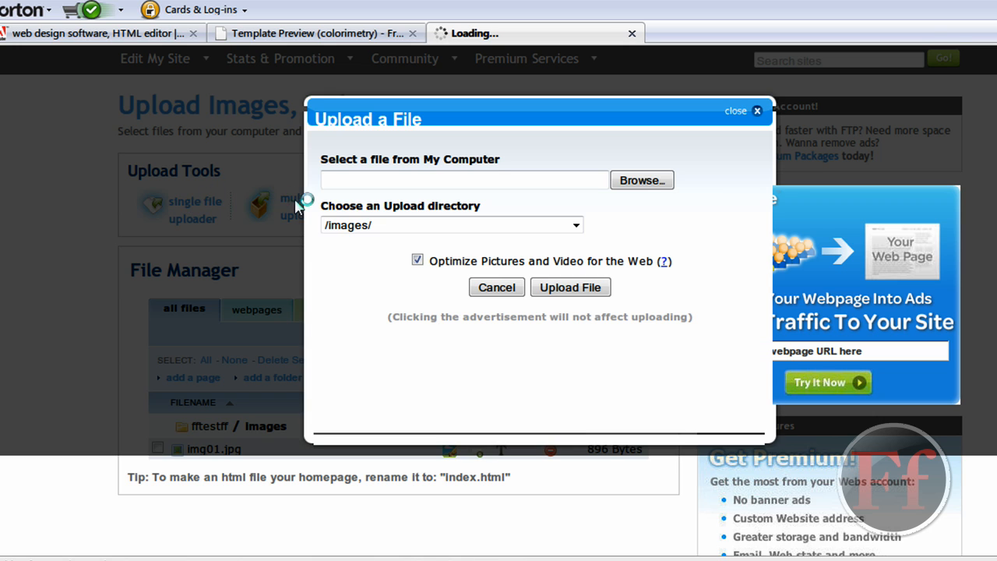
left_click(642, 181)
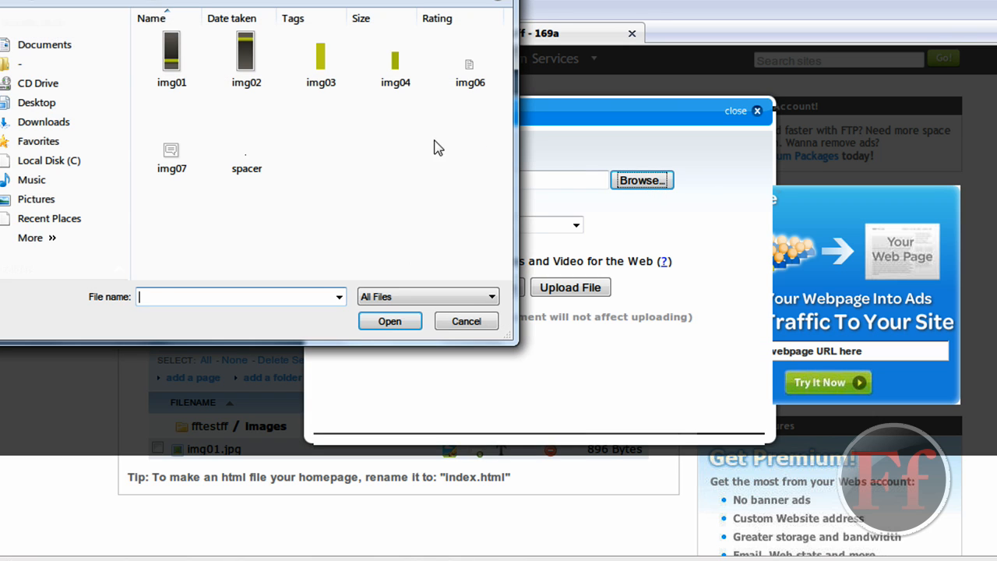
left_click(389, 321)
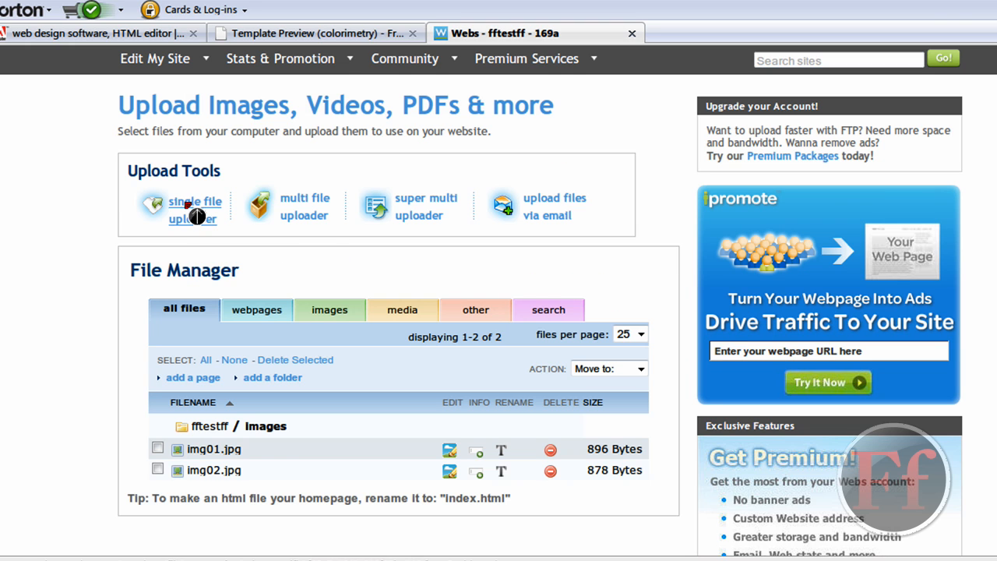
Upload img03 into the /images/ folder
left_click(193, 205)
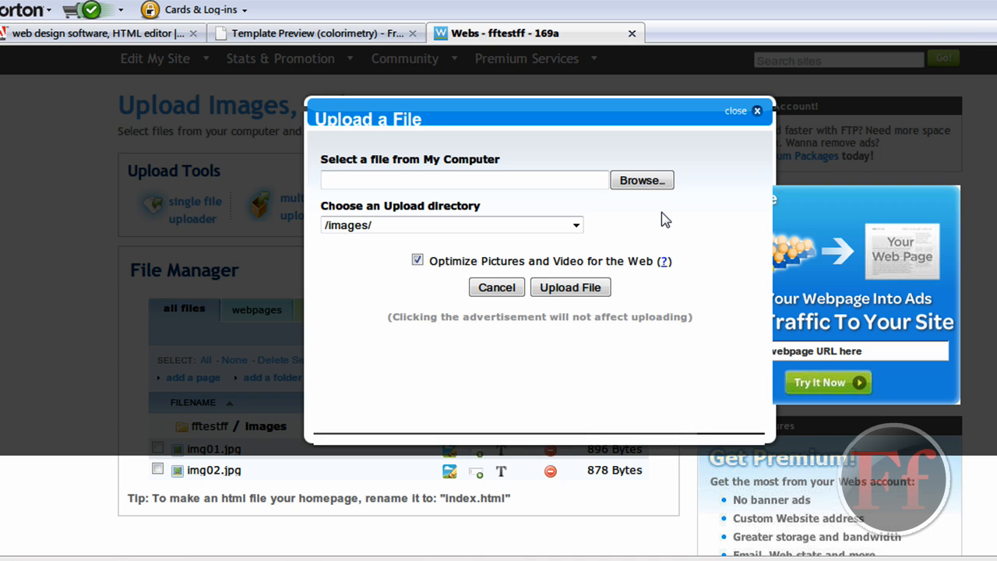
left_click(642, 181)
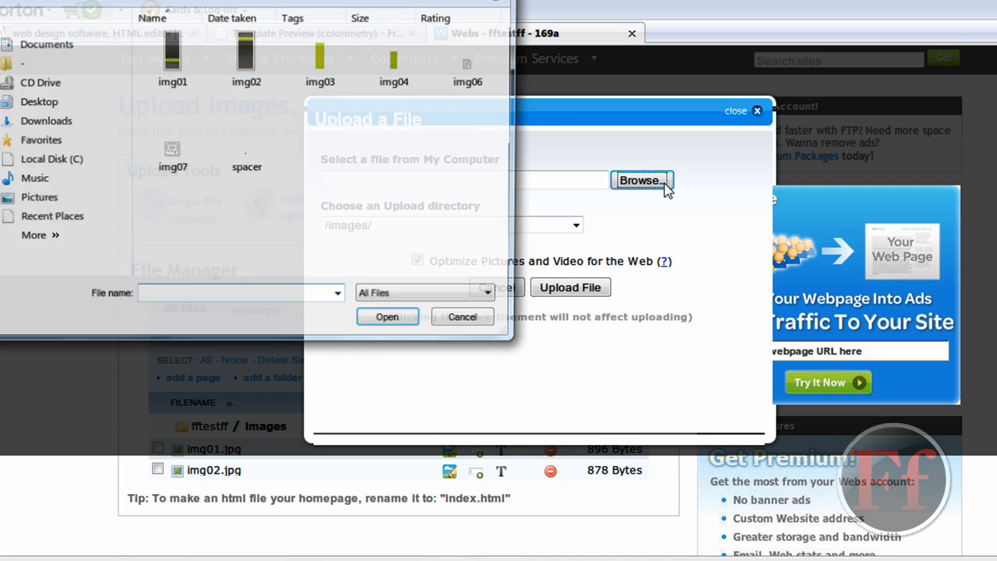
left_click(321, 59)
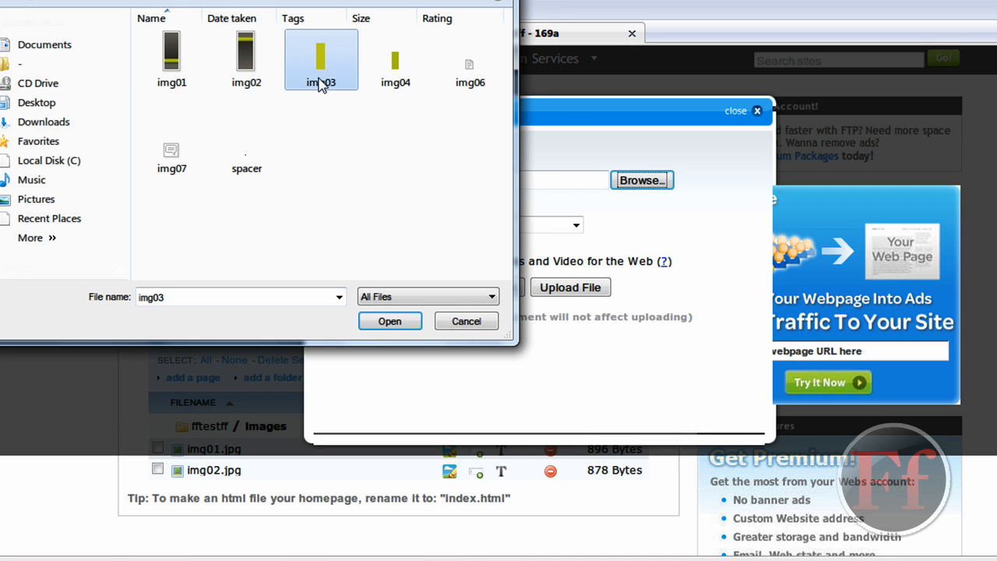
left_click(390, 321)
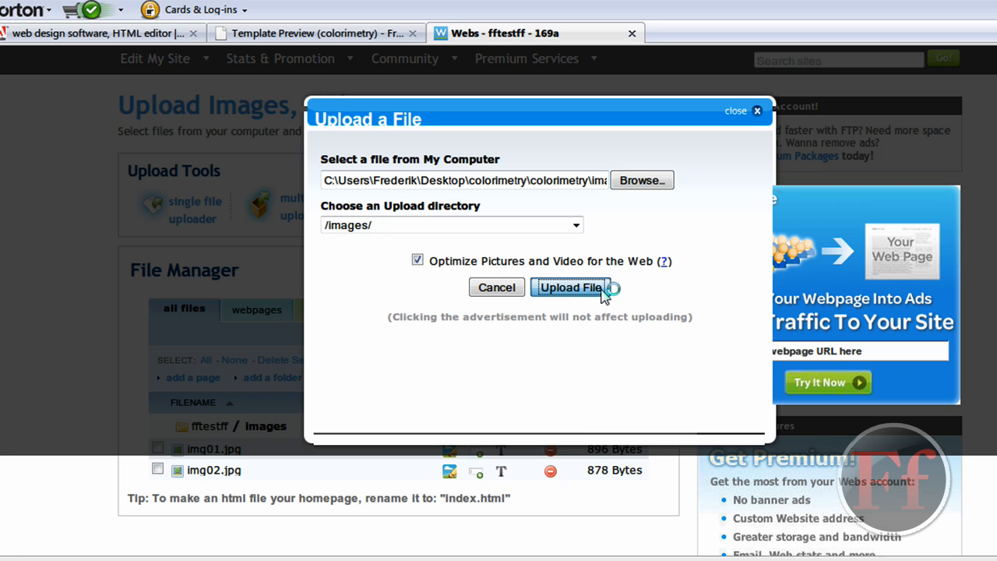
left_click(570, 286)
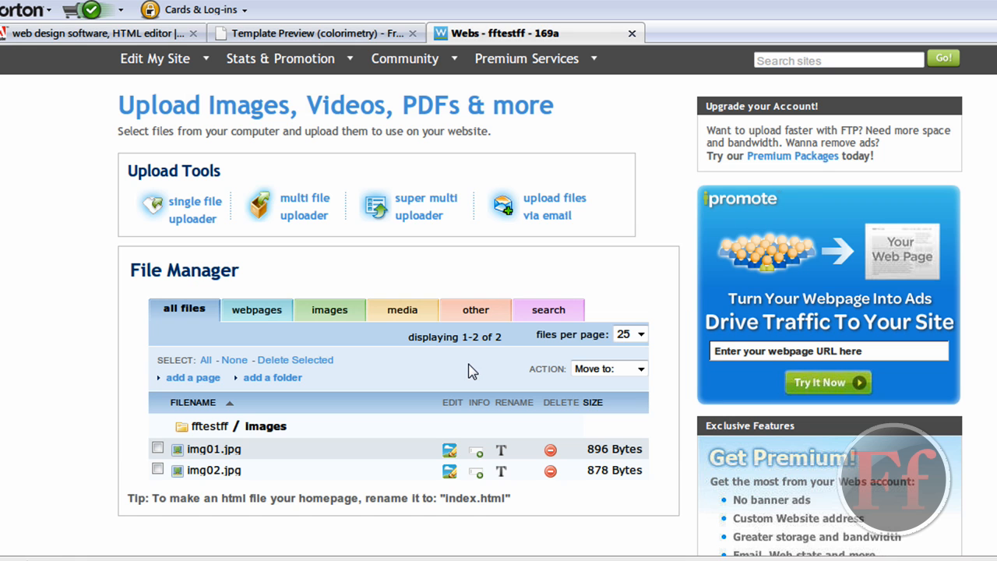
Upload the next template image into the /images/ folder
left_click(193, 209)
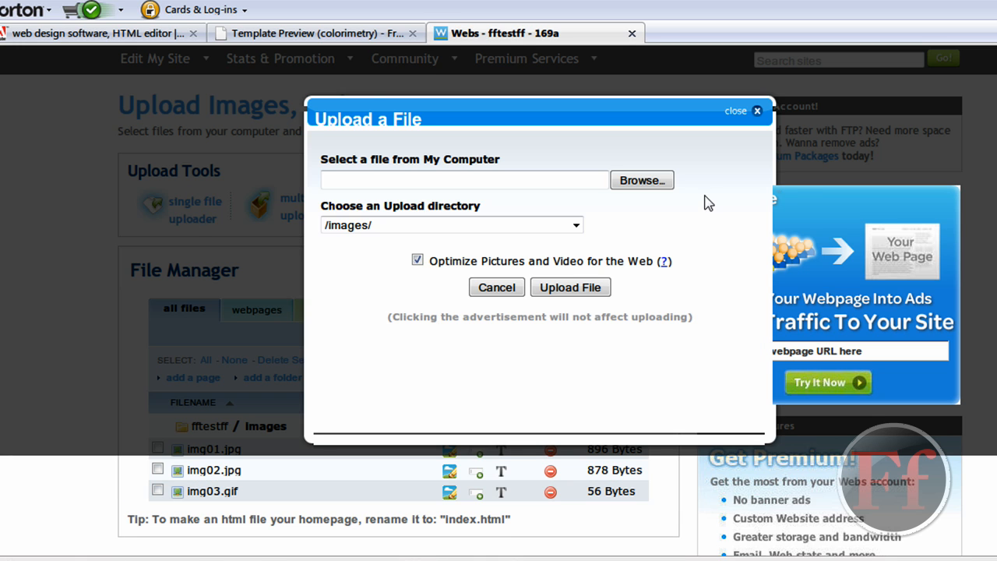
left_click(641, 181)
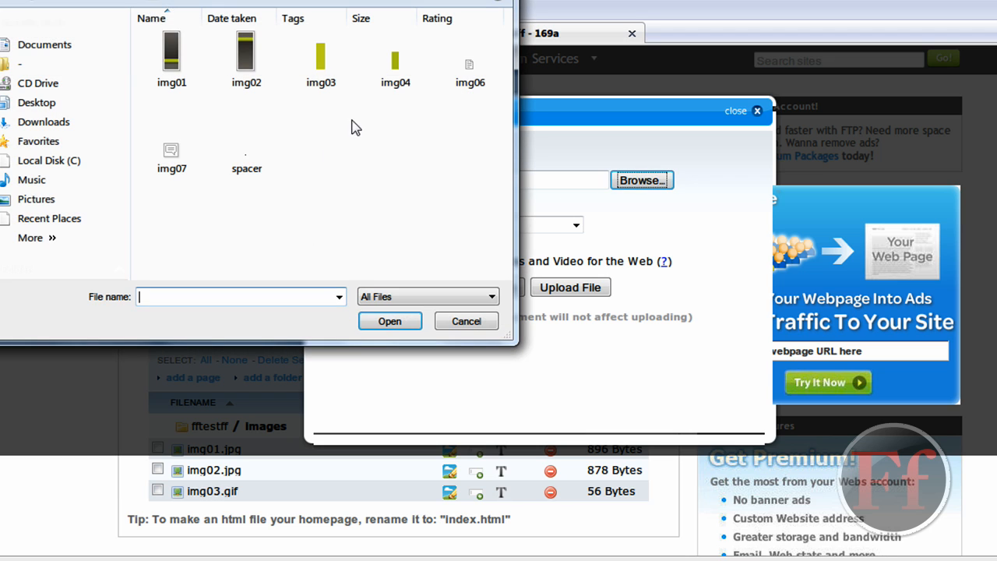
left_click(389, 320)
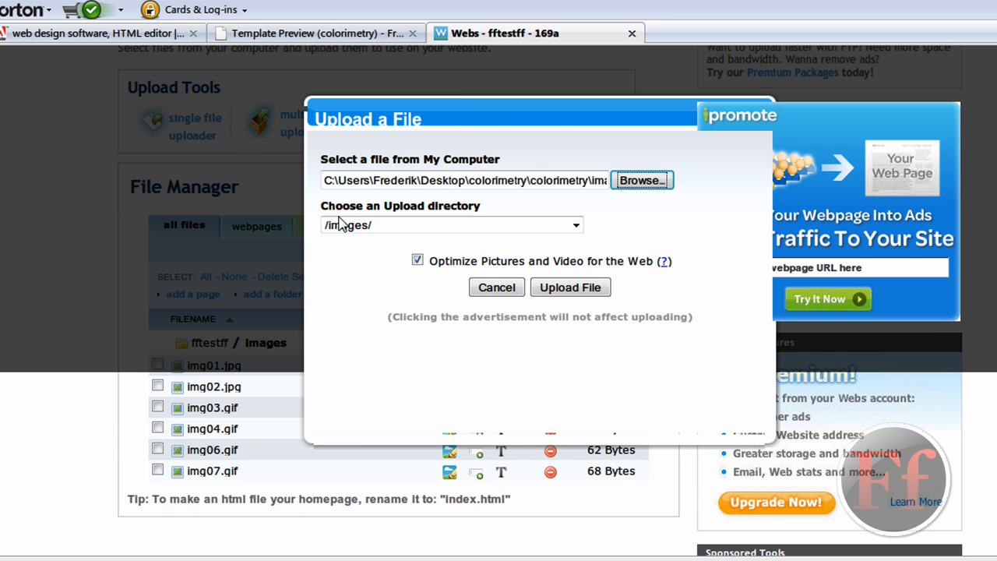
left_click(570, 286)
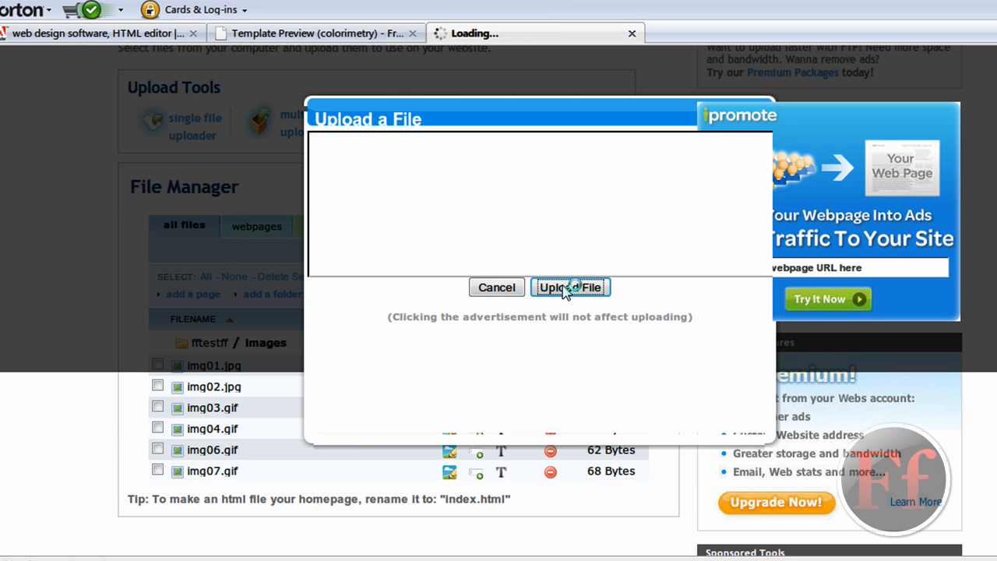
left_click(570, 287)
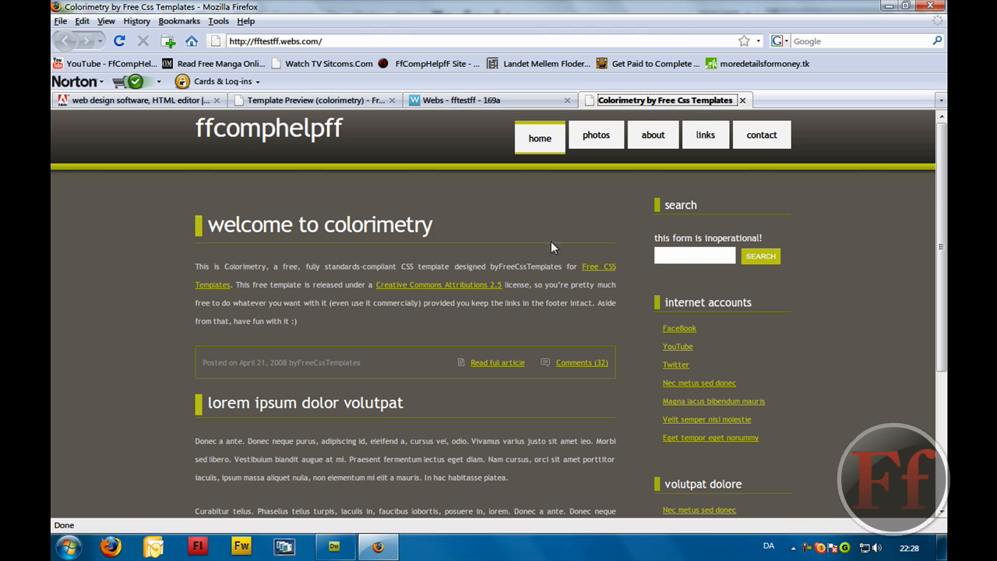
Scroll the published Colorimetry page, then bring up the template's index page in Dreamweaver
scroll("down", 3)
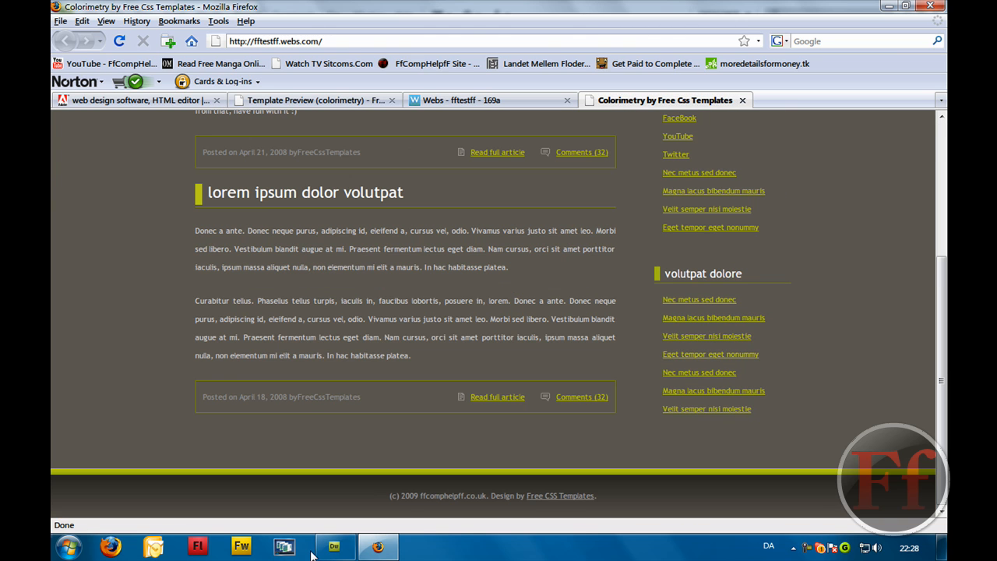
left_click(335, 545)
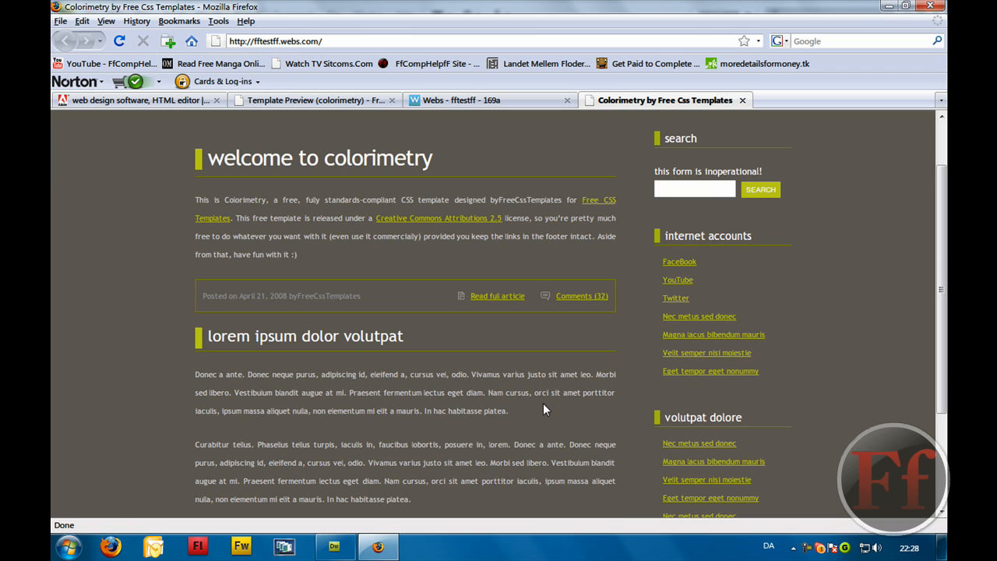
mouse_move(366, 547)
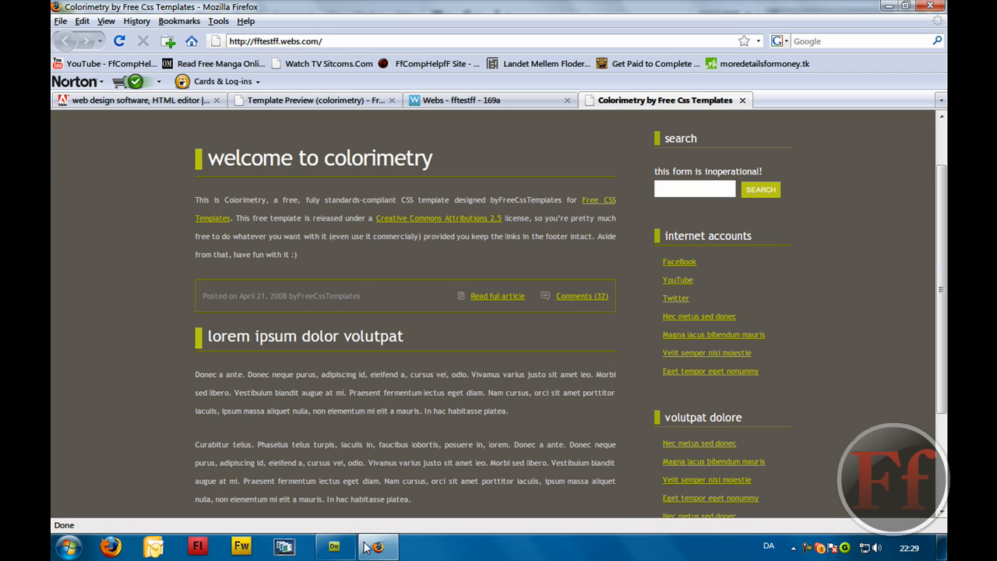
left_click(115, 14)
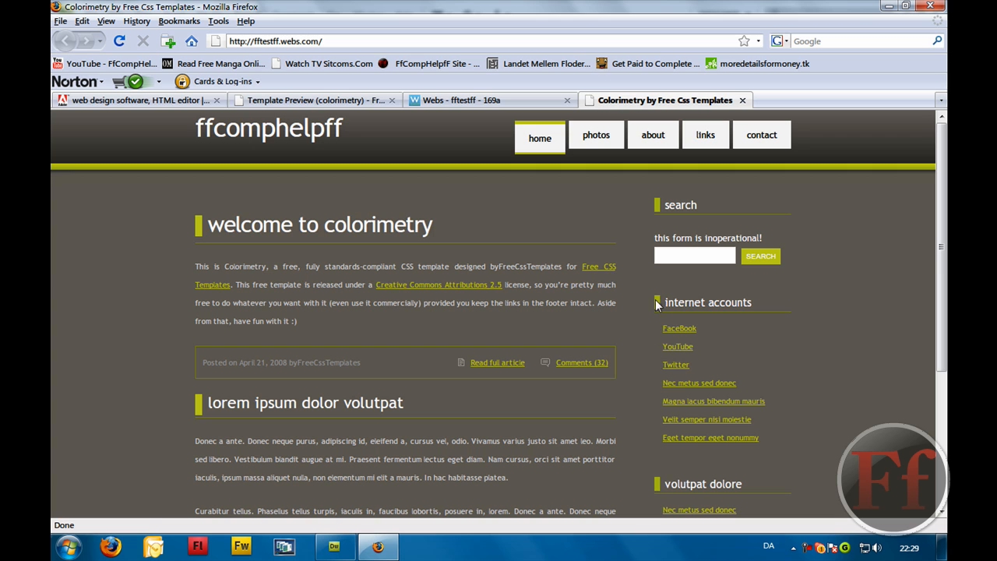
left_click(676, 346)
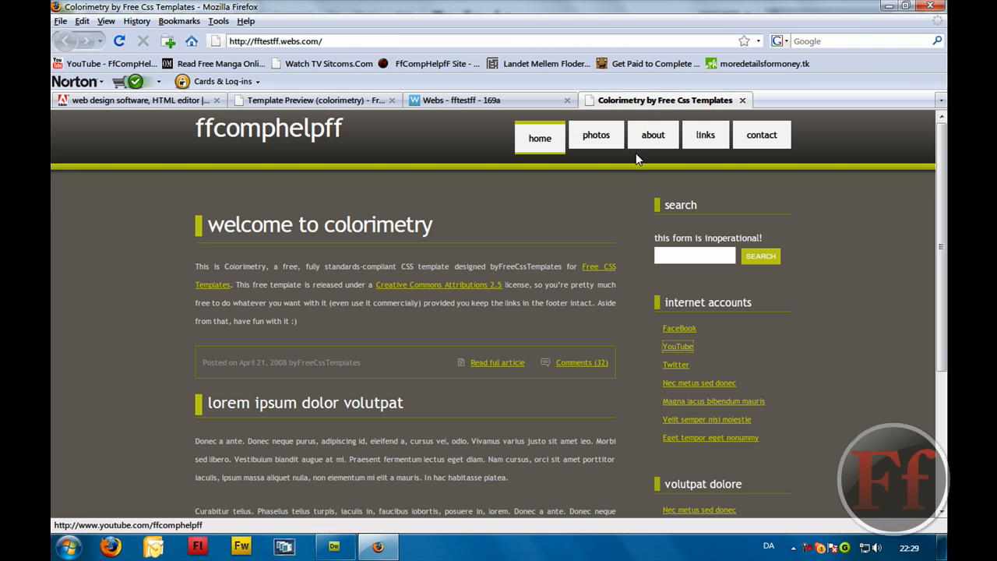
left_click(595, 134)
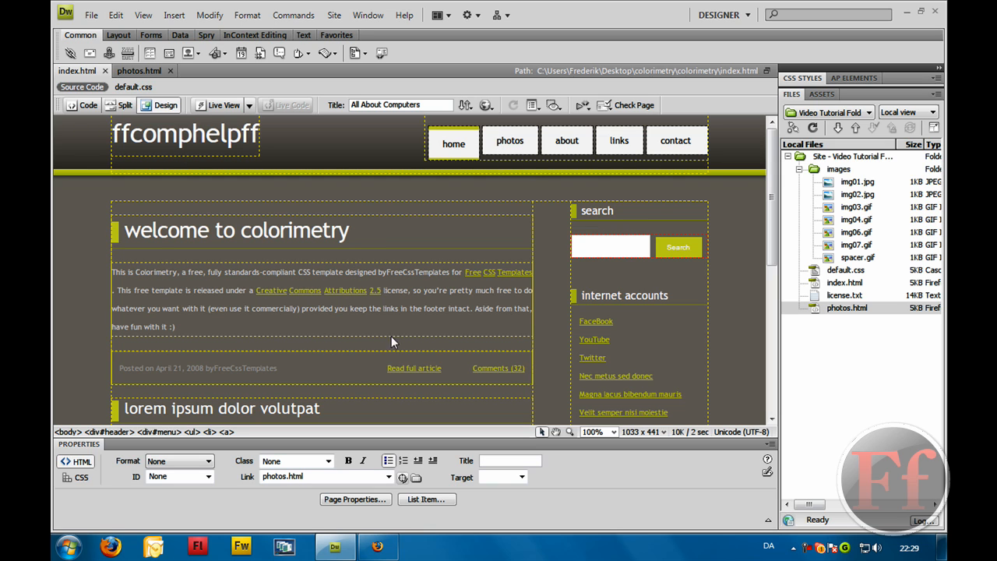
Go to the fftestff root folder and start editing index.html in the online editor
left_click(377, 545)
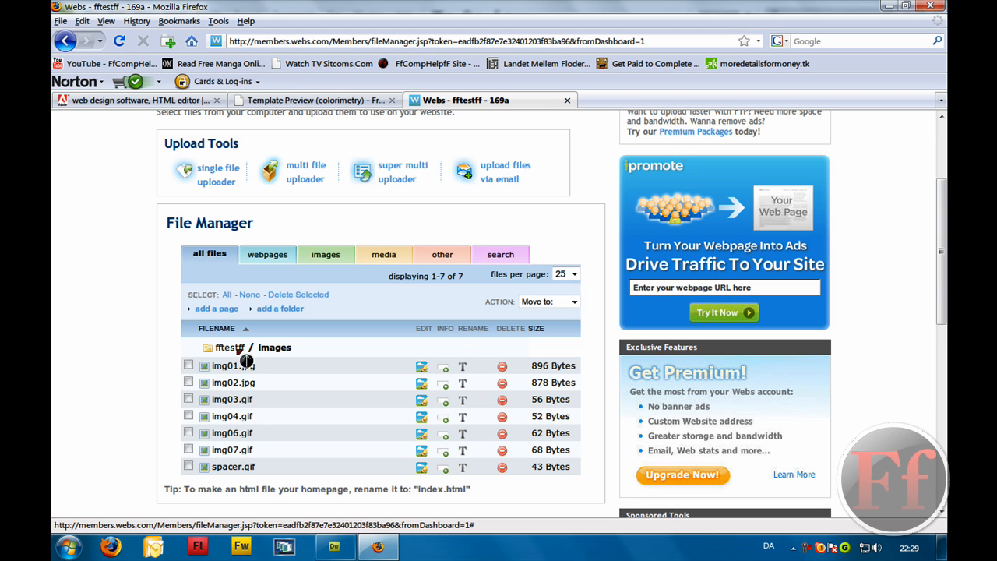
left_click(227, 347)
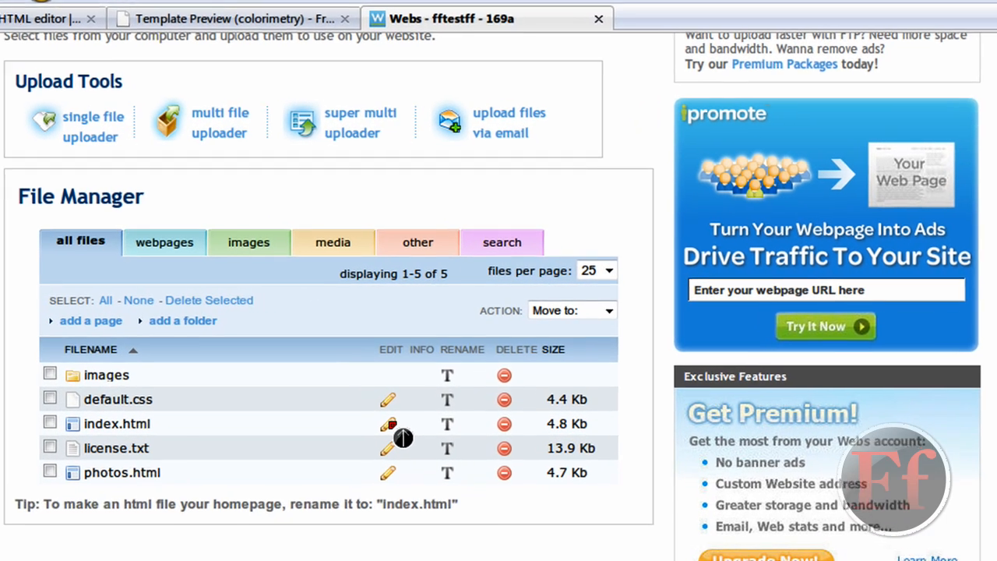
left_click(386, 424)
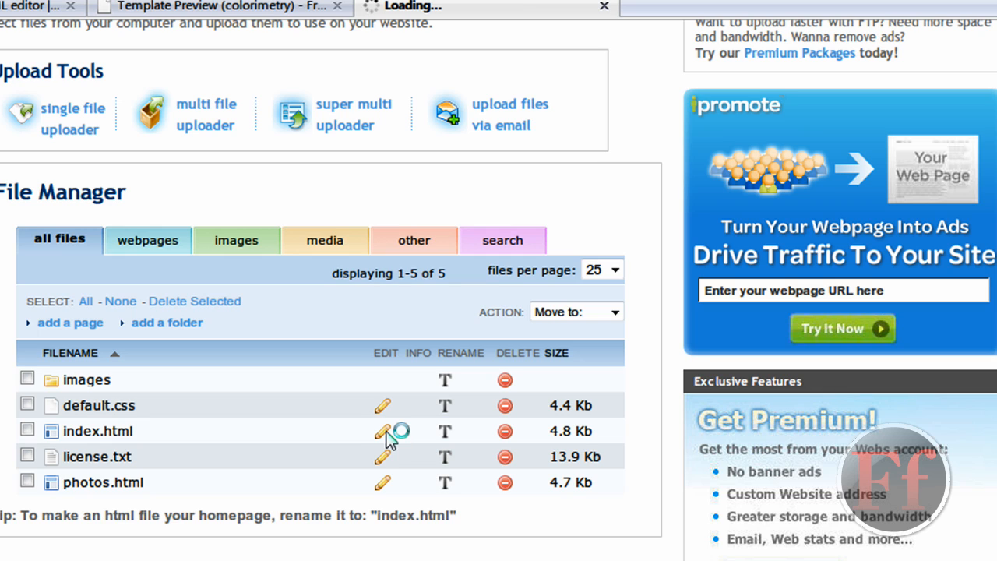
left_click(383, 429)
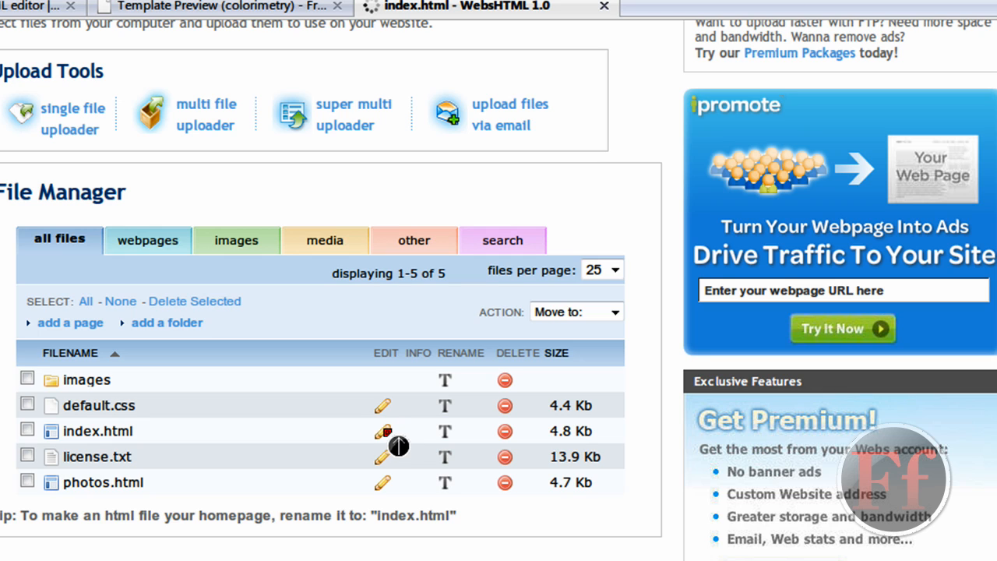
mouse_move(379, 436)
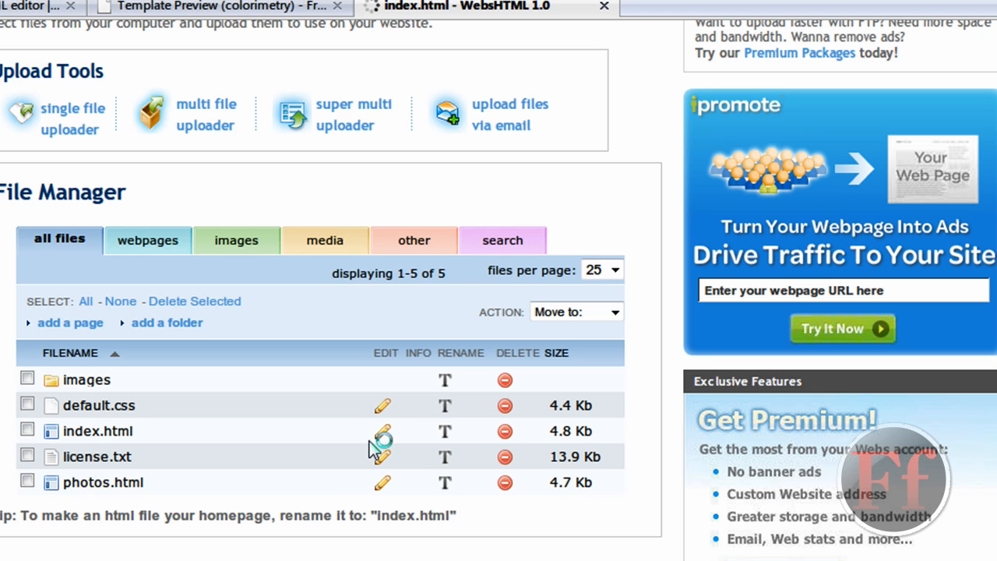
mouse_move(196, 488)
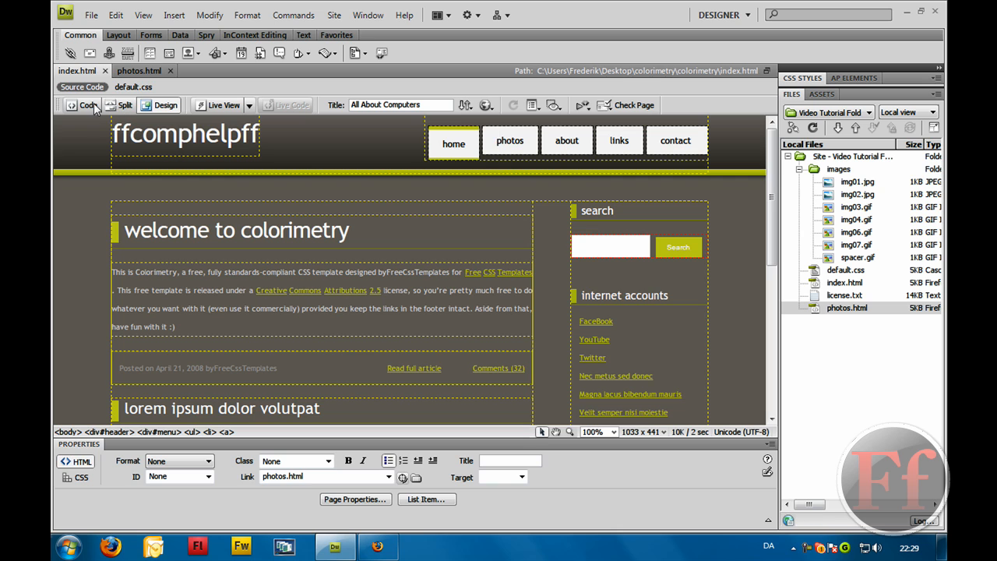
Switch index.html to Code view and copy all of its markup
left_click(88, 106)
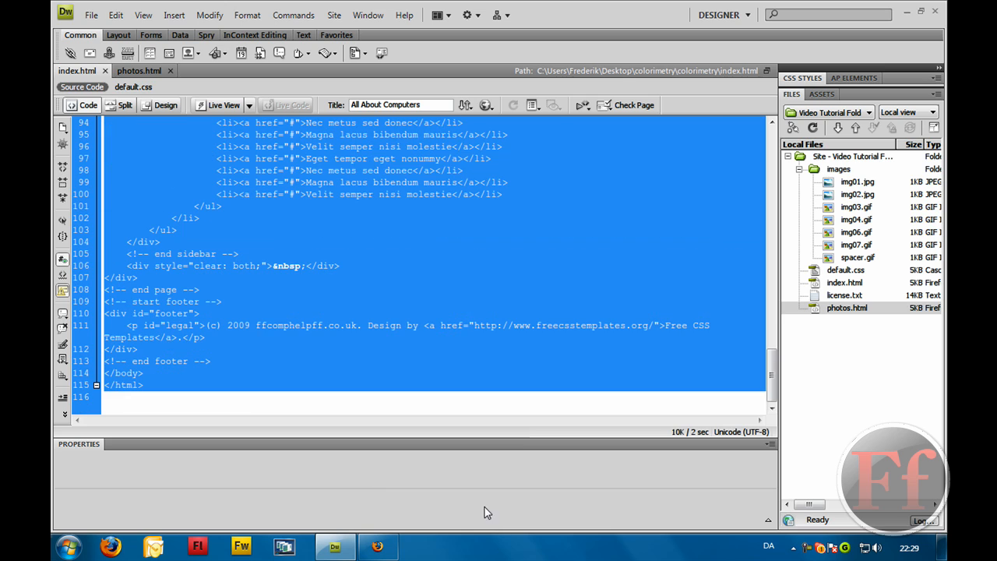
mouse_move(427, 376)
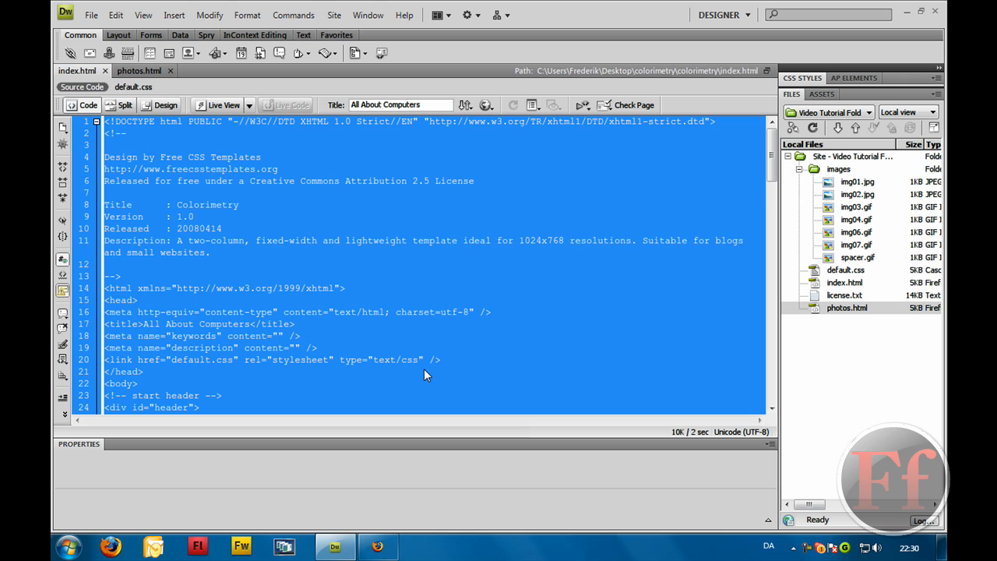
mouse_move(414, 470)
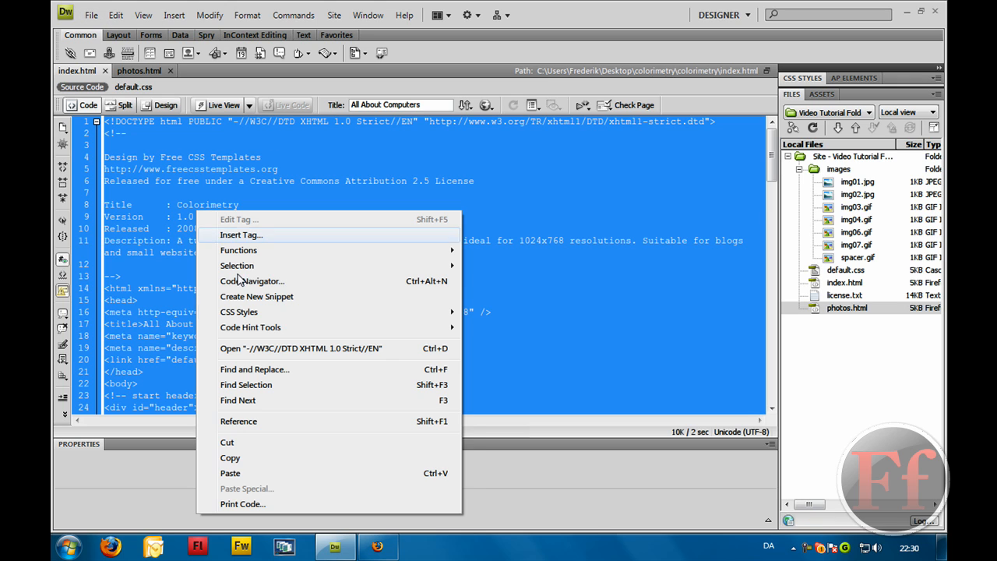
left_click(377, 545)
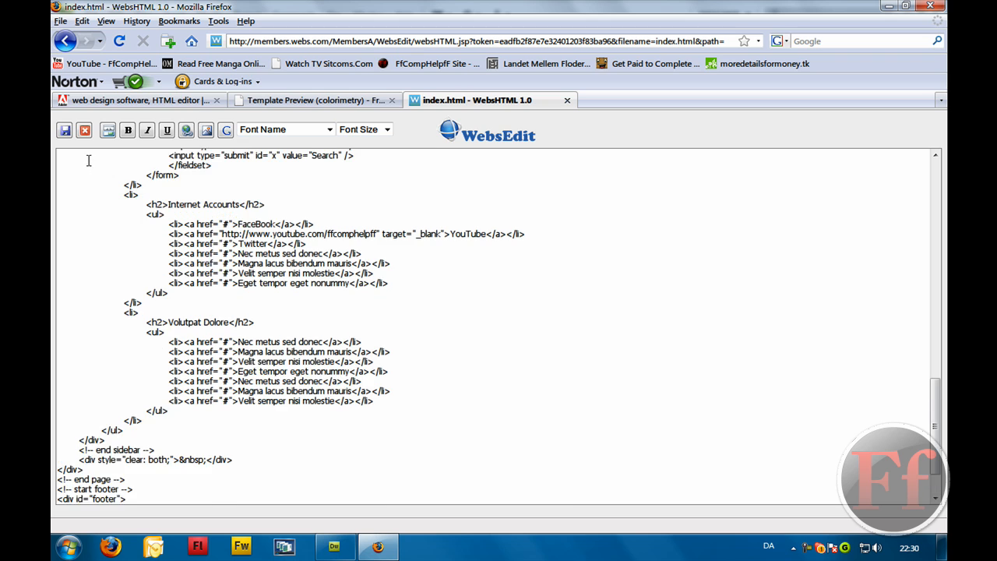
Save index.html with the pasted template code, confirm, and view the published site
scroll("down", 3)
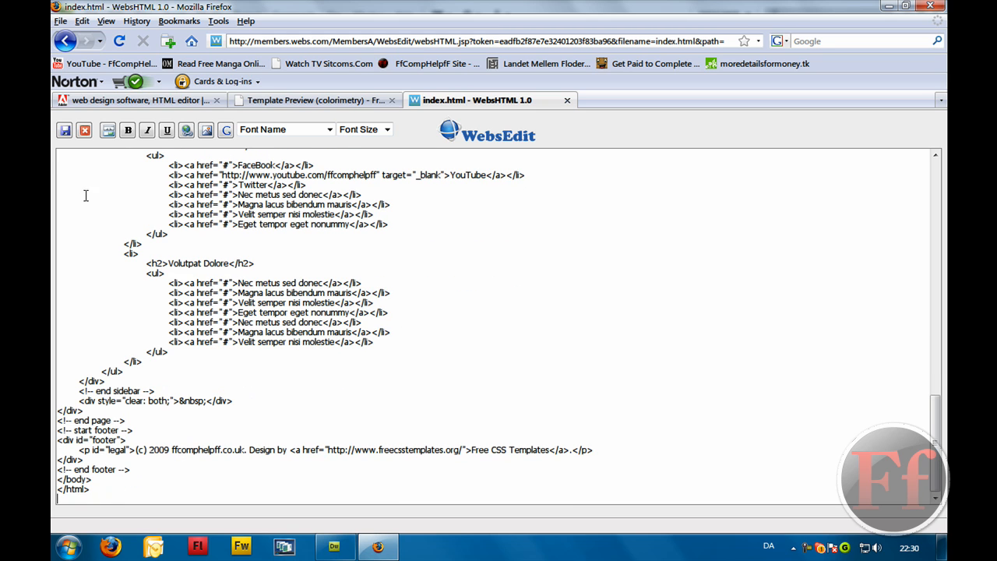
left_click(65, 129)
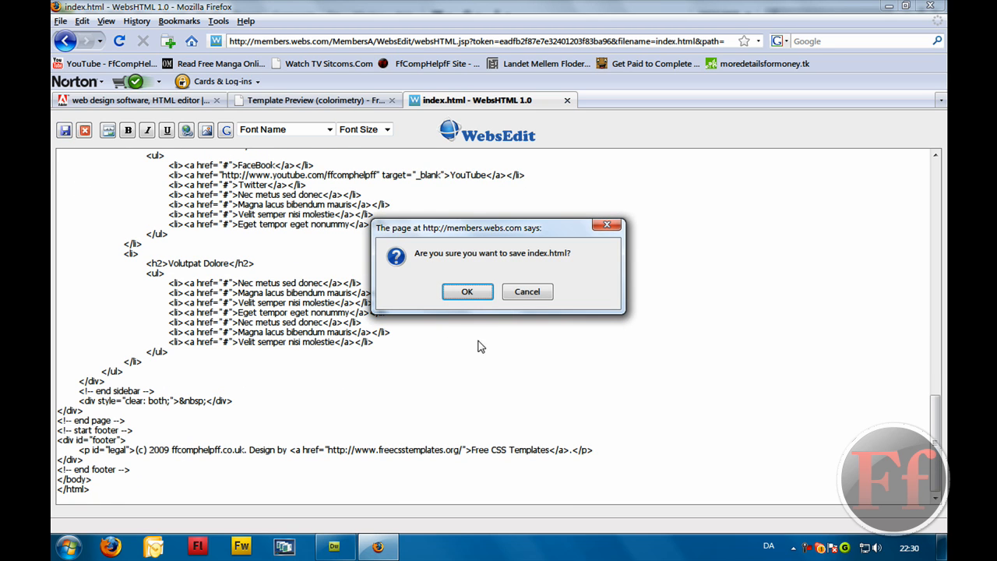
left_click(467, 292)
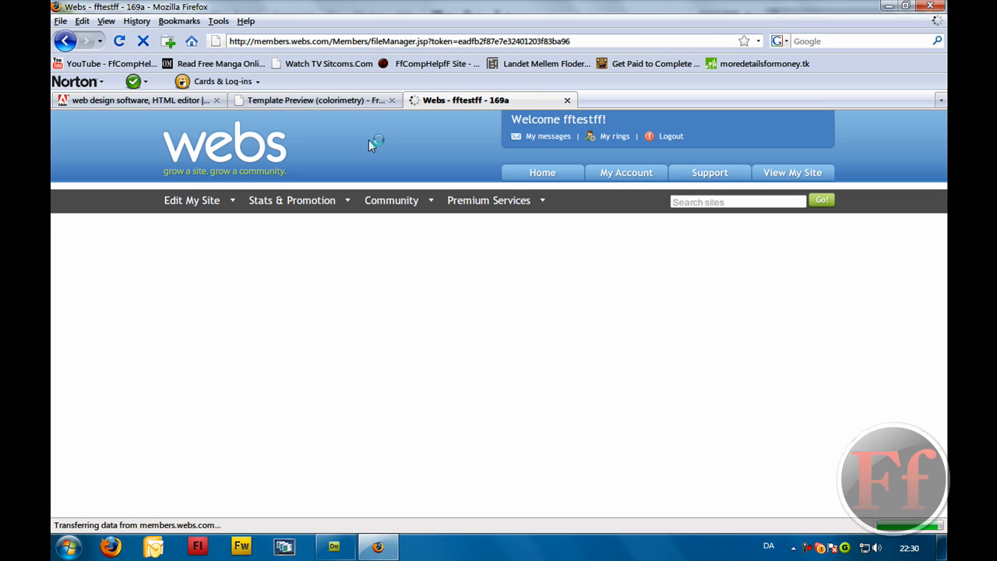
left_click(390, 192)
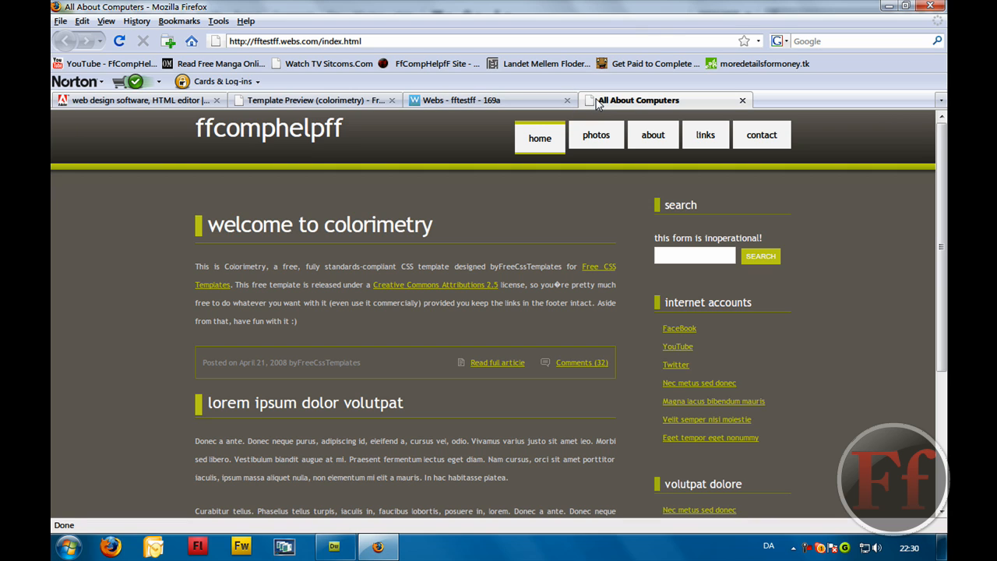
mouse_move(551, 266)
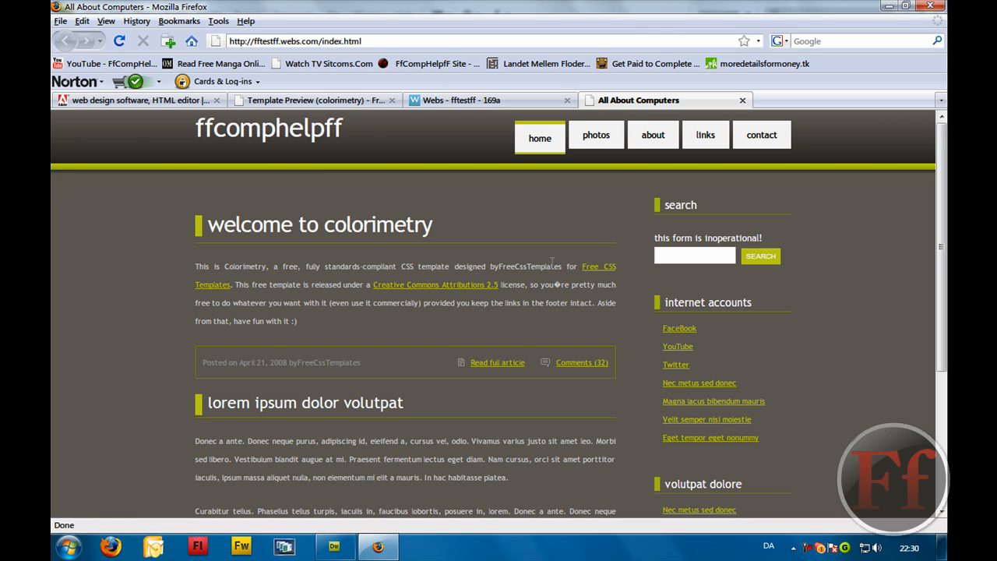
mouse_move(623, 110)
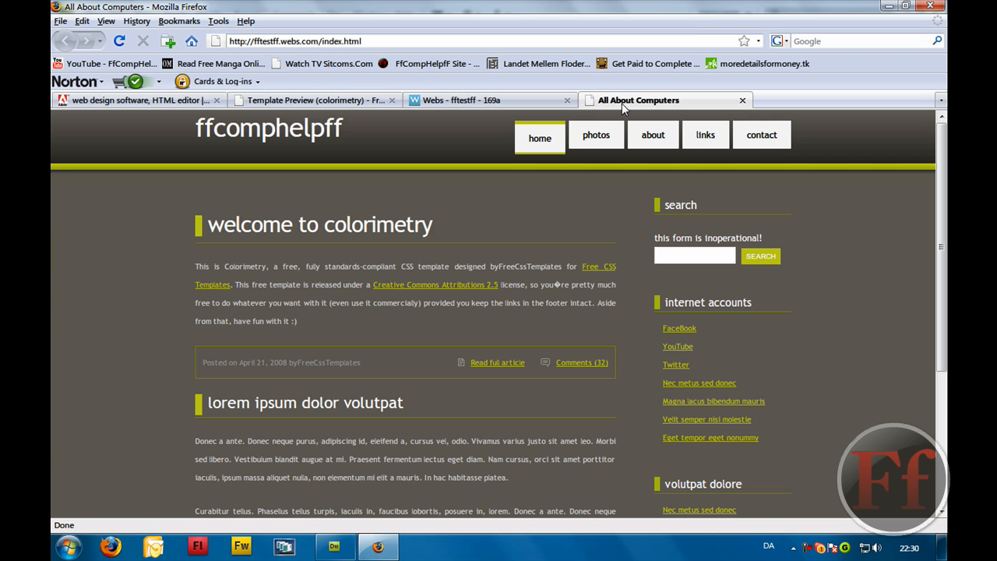
Close the live ffcomphelpff site preview tab
left_click(490, 100)
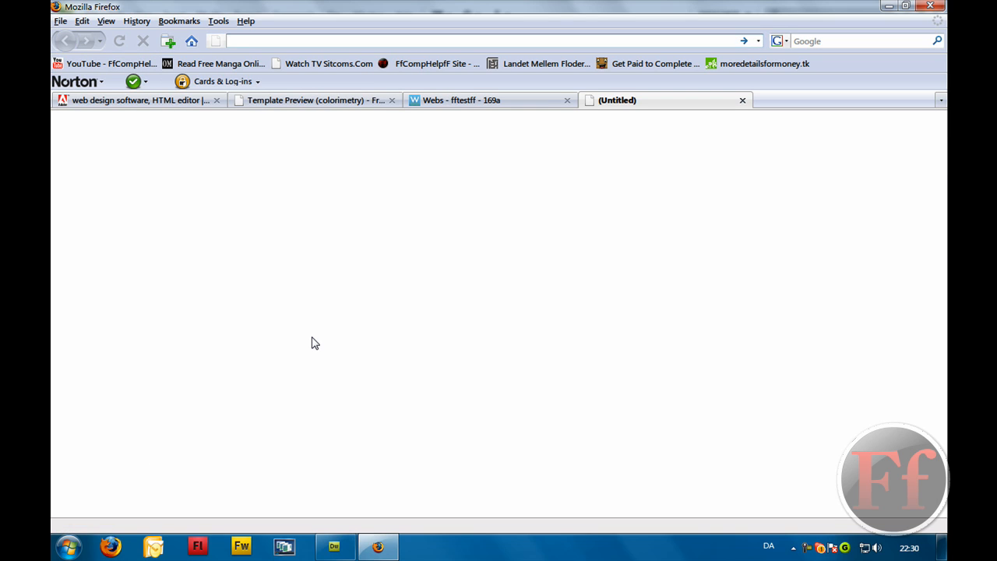
mouse_move(708, 193)
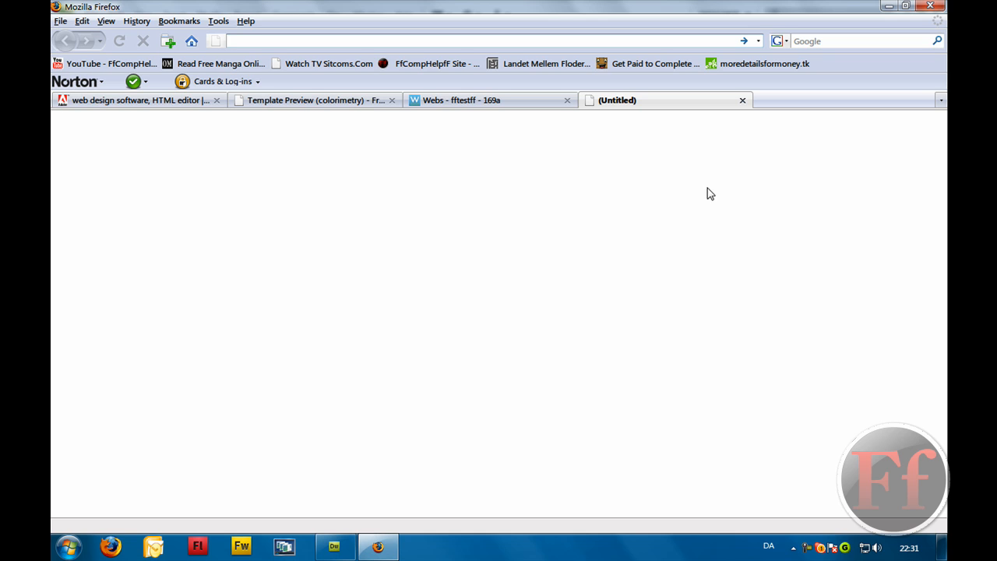
mouse_move(713, 74)
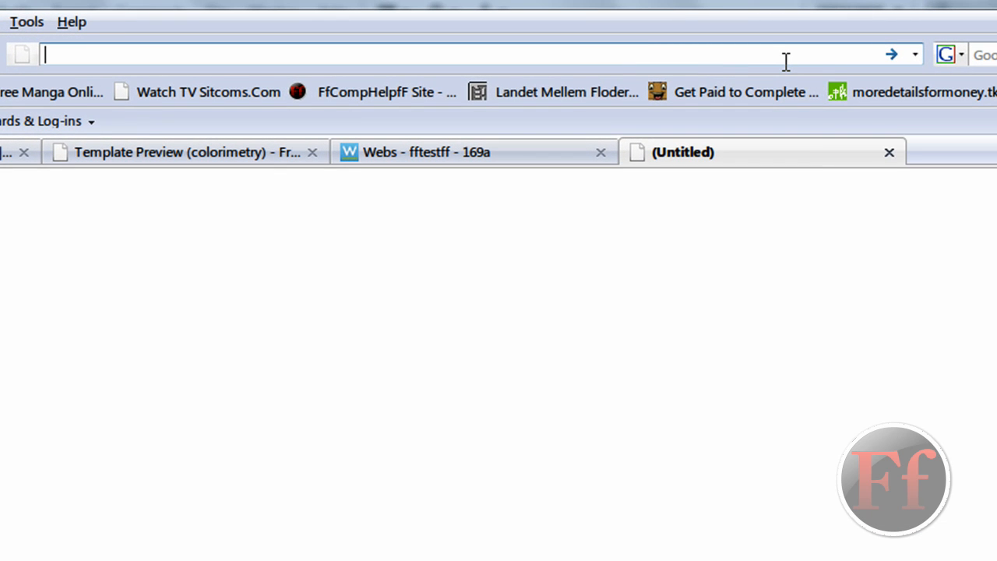
Load freedomain.co.nr and dot.tk in separate tabs
type("fr")
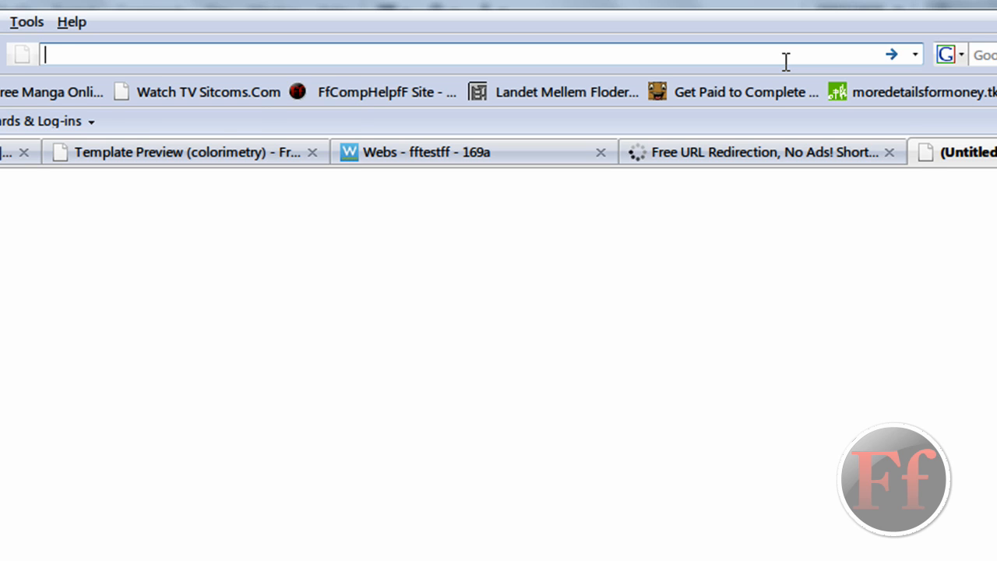
type("dot.")
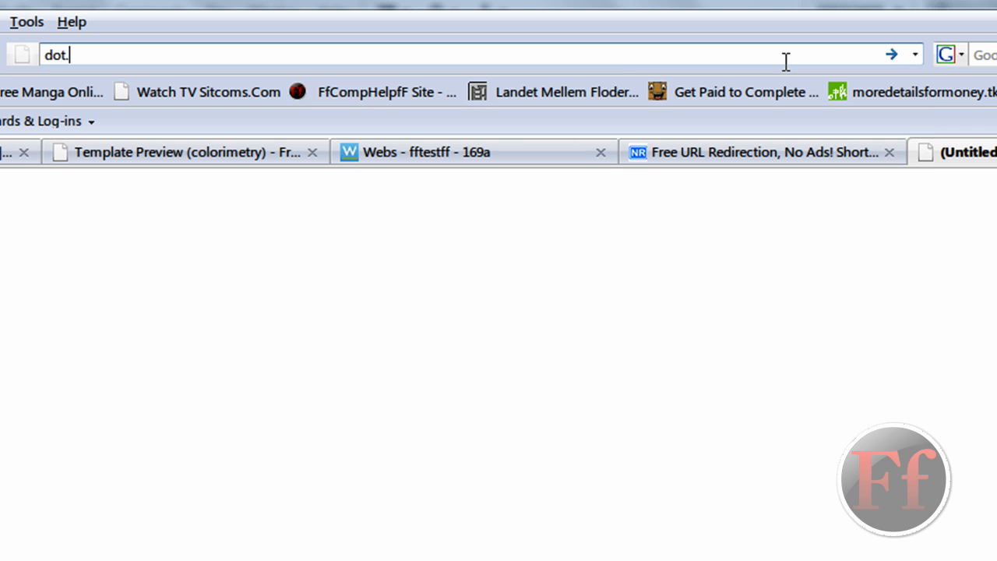
type("t")
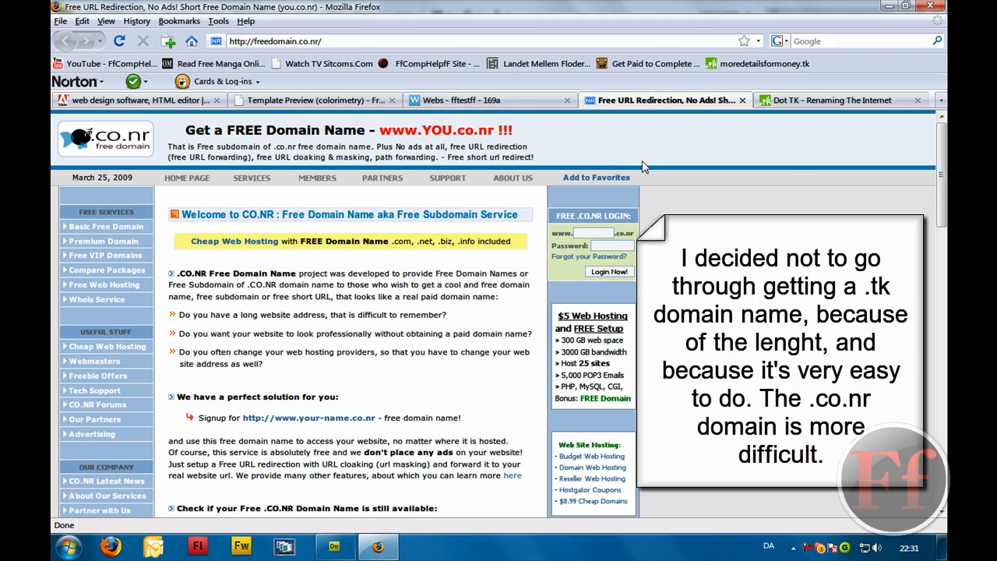
mouse_move(513, 385)
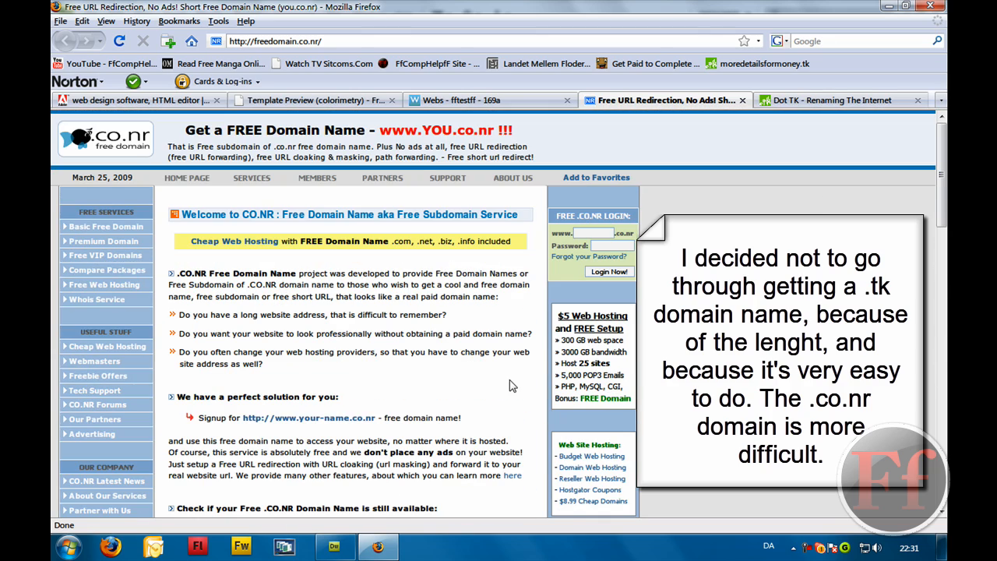
Scroll to the domain checker, glancing at the Webs tab on the way
scroll("down", 3)
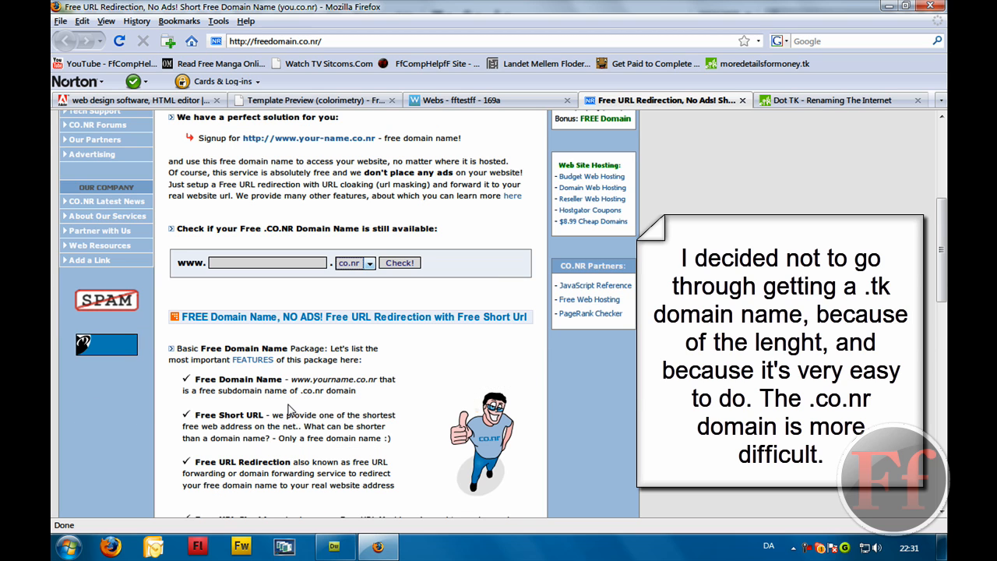
scroll("down", 3)
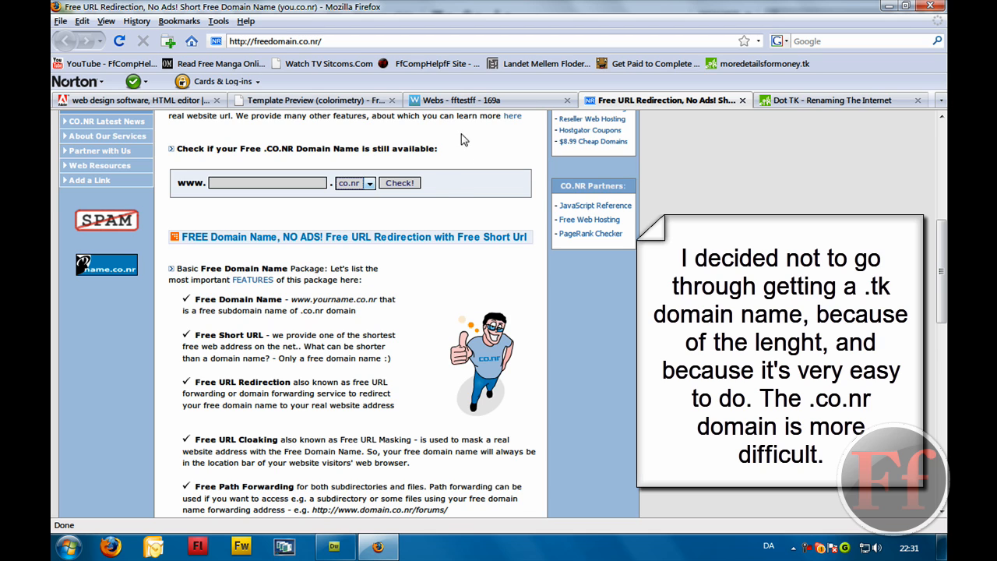
left_click(489, 100)
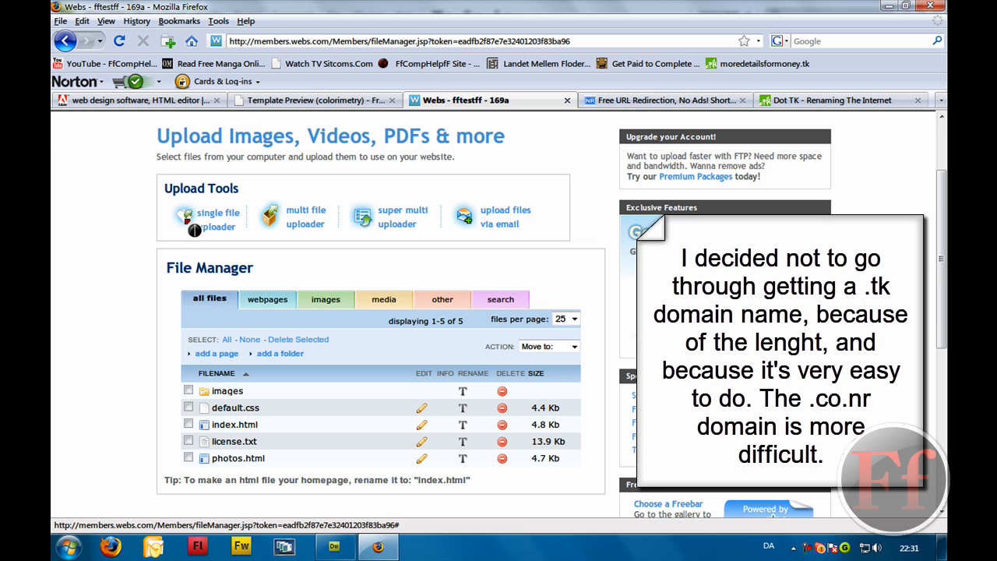
left_click(663, 100)
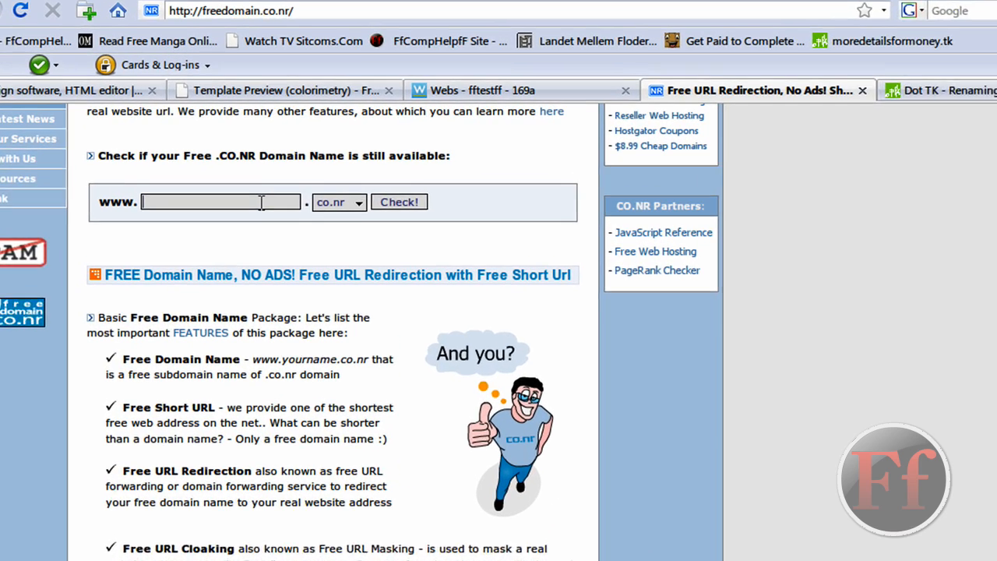
Check availability of fftestff with the .co.nr extension
type("fftest")
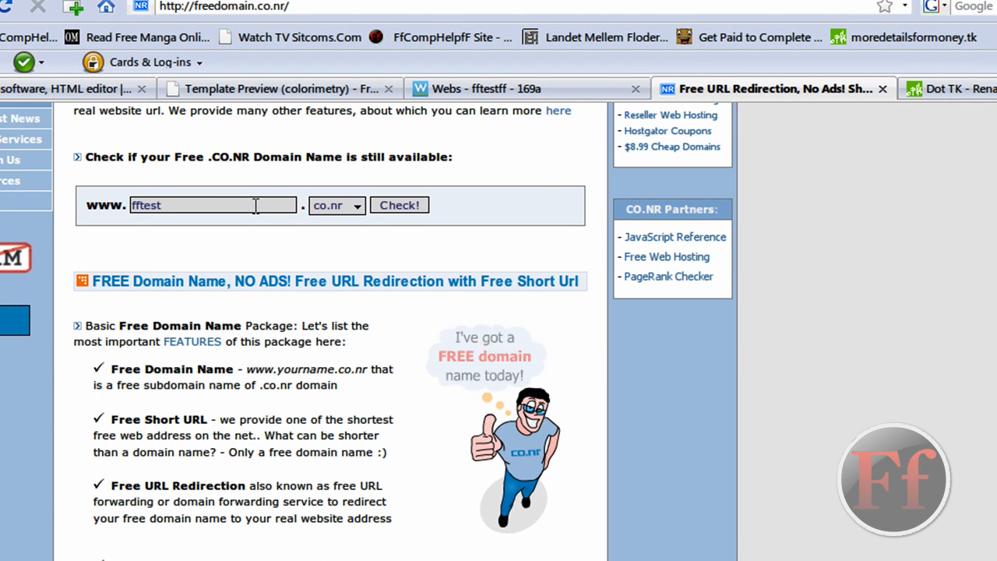
type("ff")
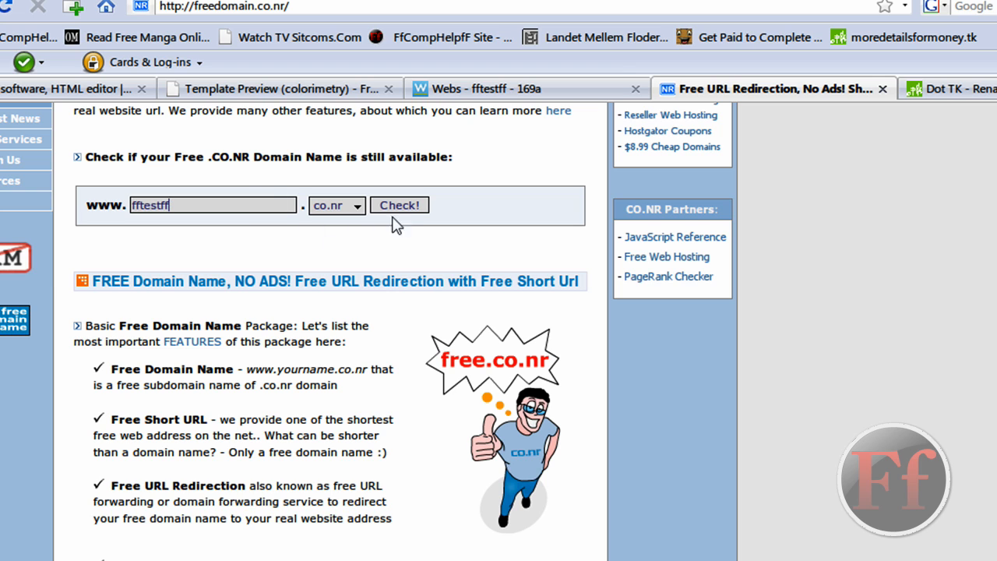
left_click(399, 206)
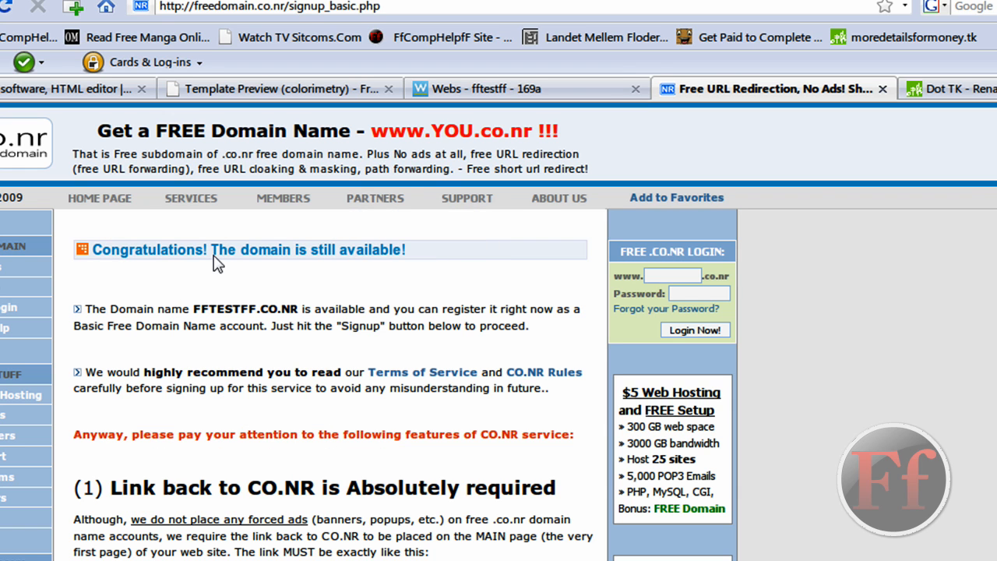
mouse_move(335, 352)
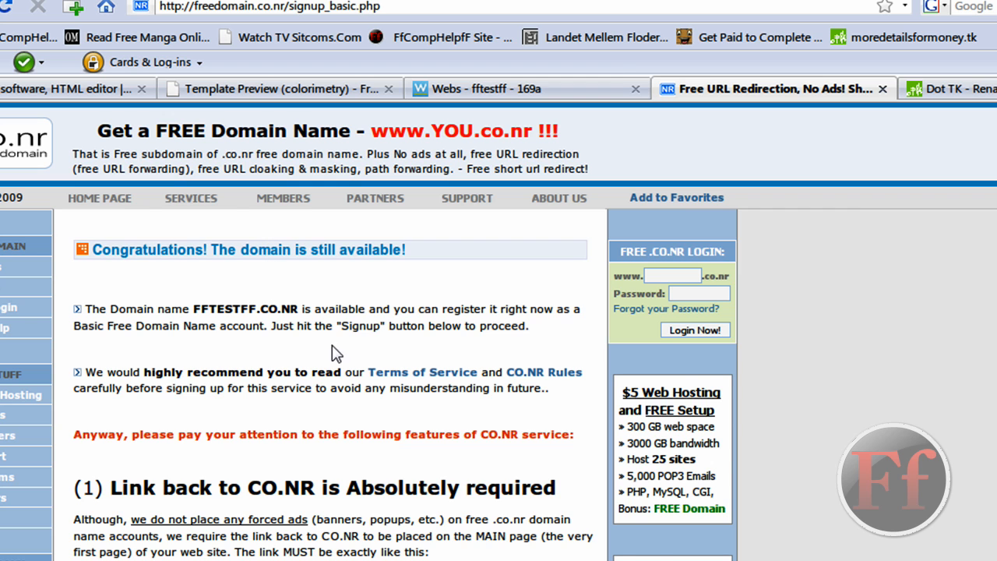
Choose 'I want to Signup for this Domain' for FFTESTFF.CO.NR
scroll("down", 3)
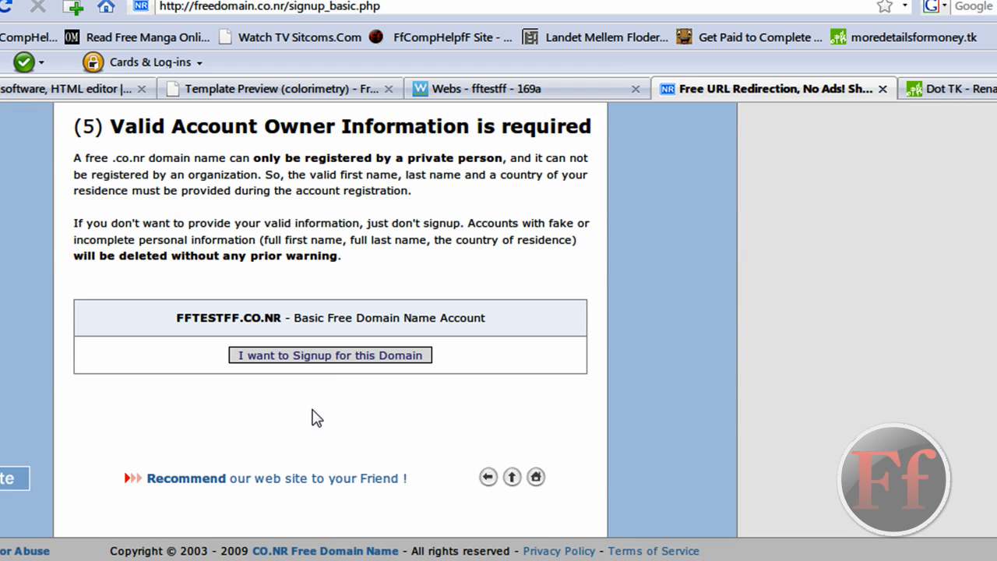
mouse_move(347, 357)
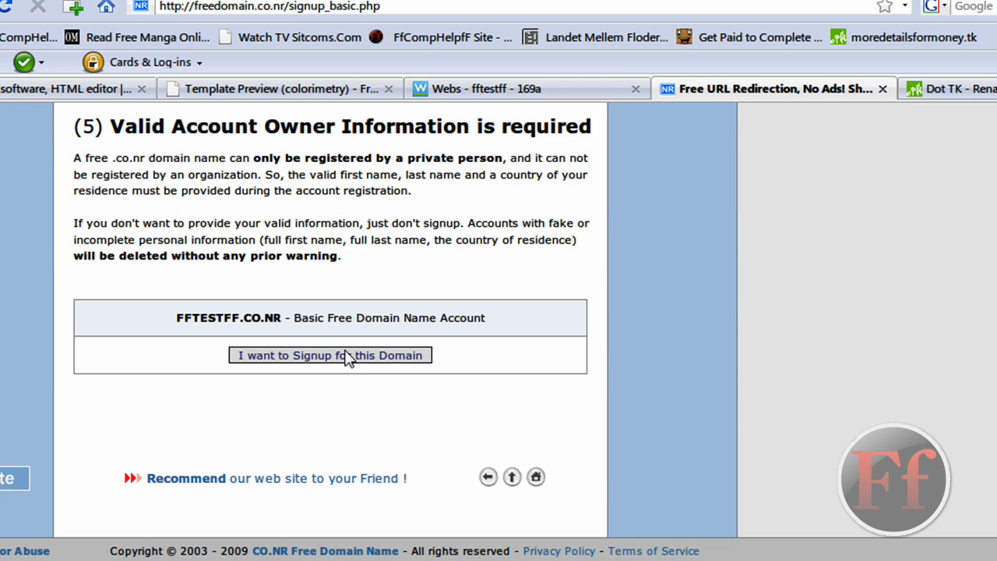
left_click(330, 355)
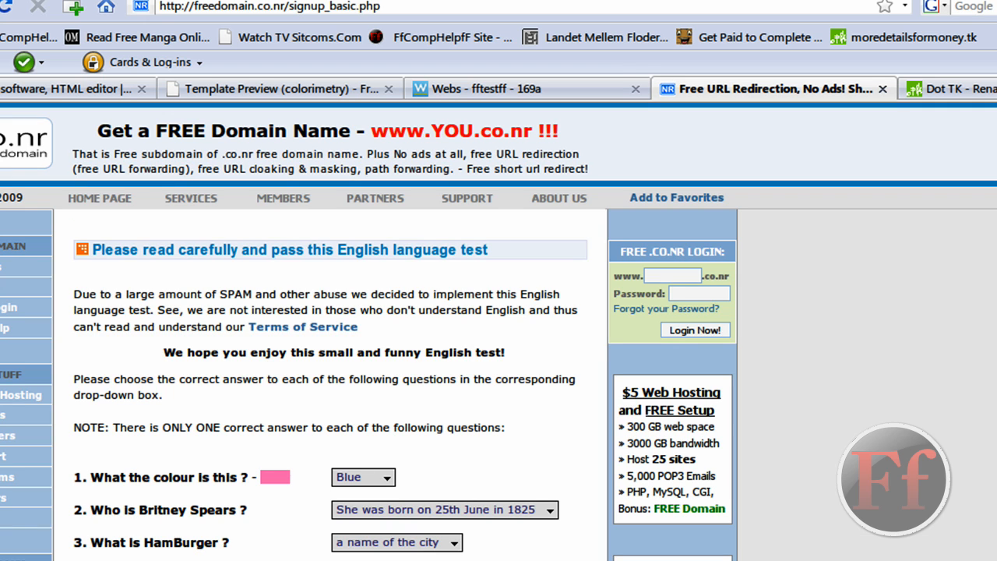
mouse_move(377, 483)
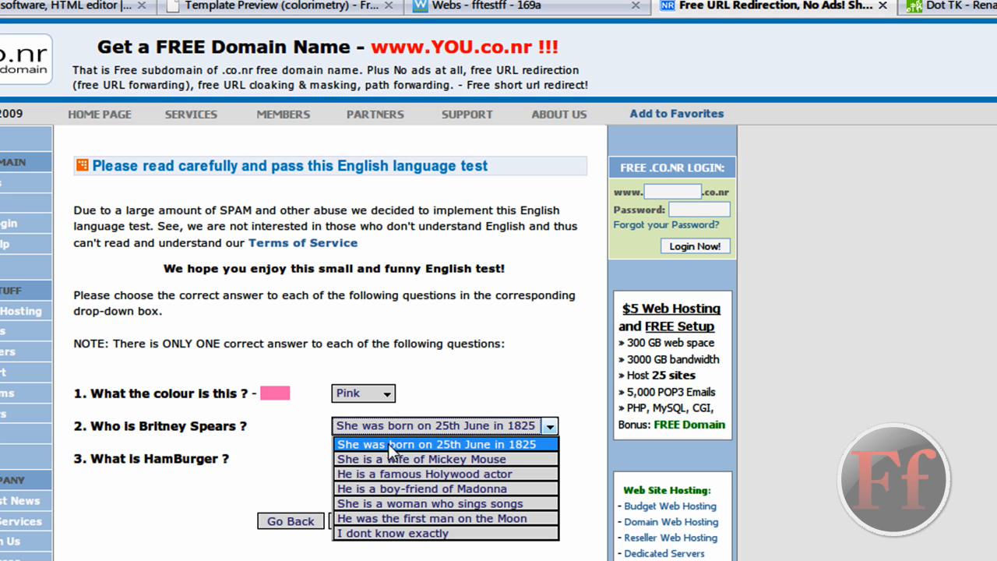
mouse_move(445, 503)
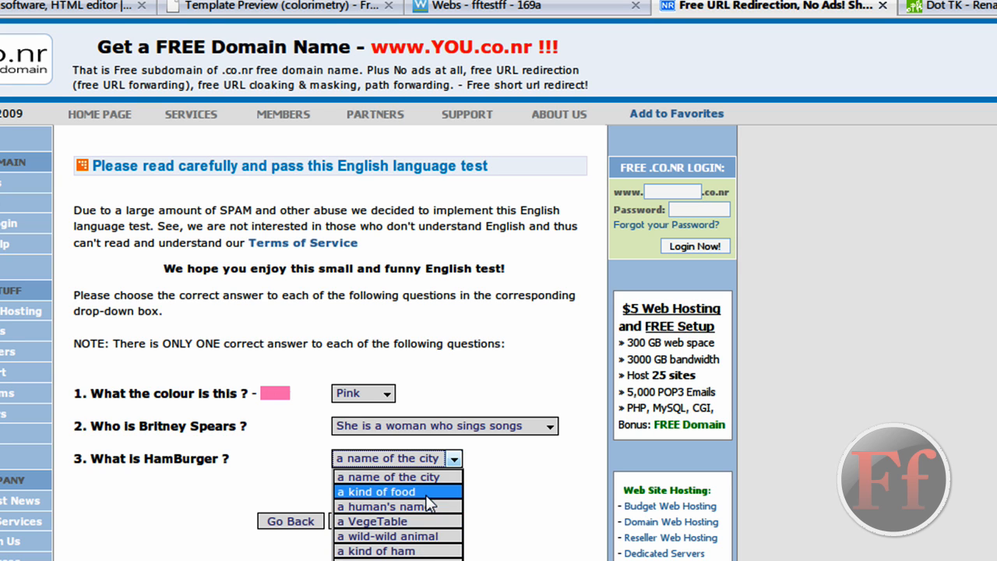
Pass the English test by answering that HamBurger is a kind of food
left_click(370, 490)
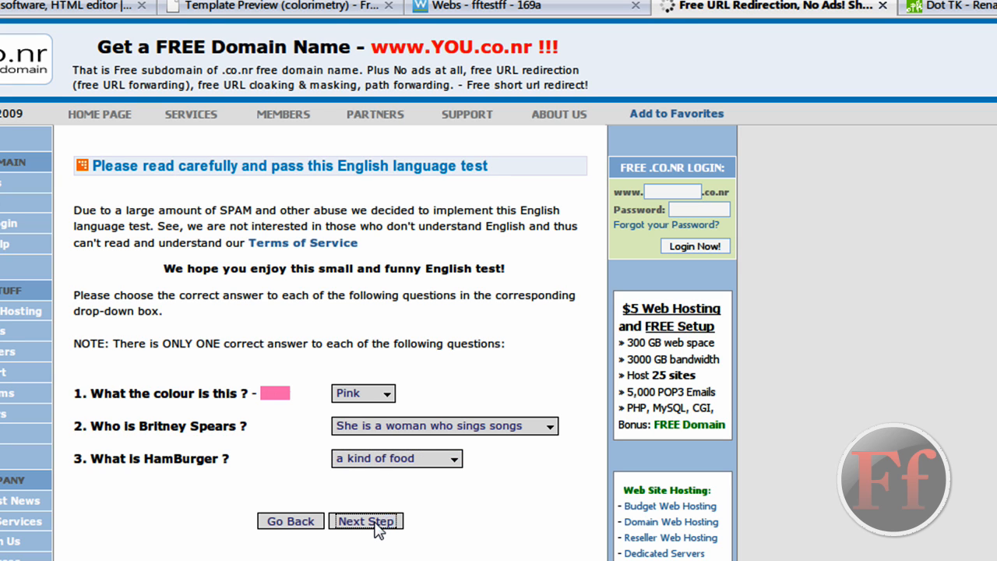
left_click(367, 520)
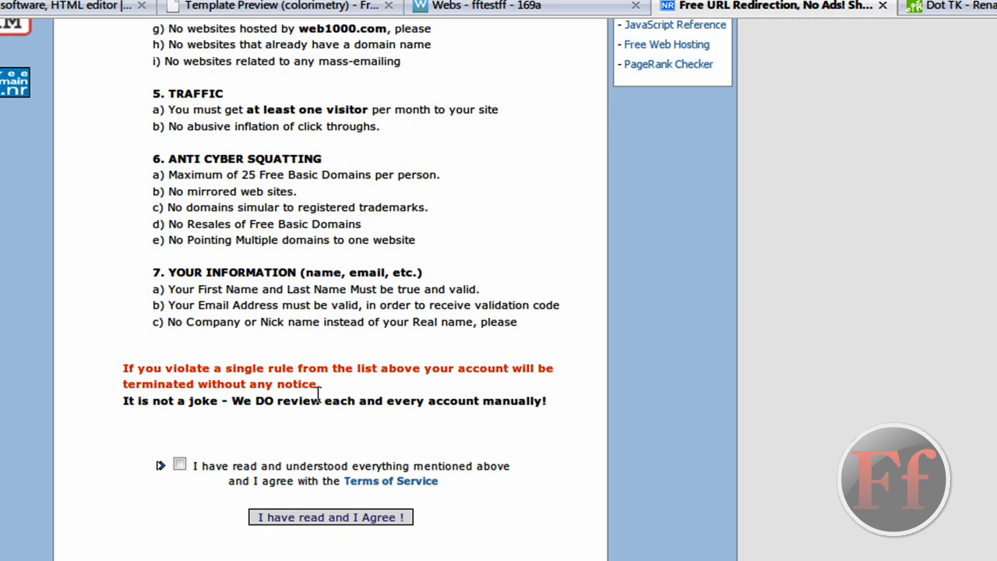
Tick the agreement checkbox and accept the rules to reach Step 2
left_click(181, 464)
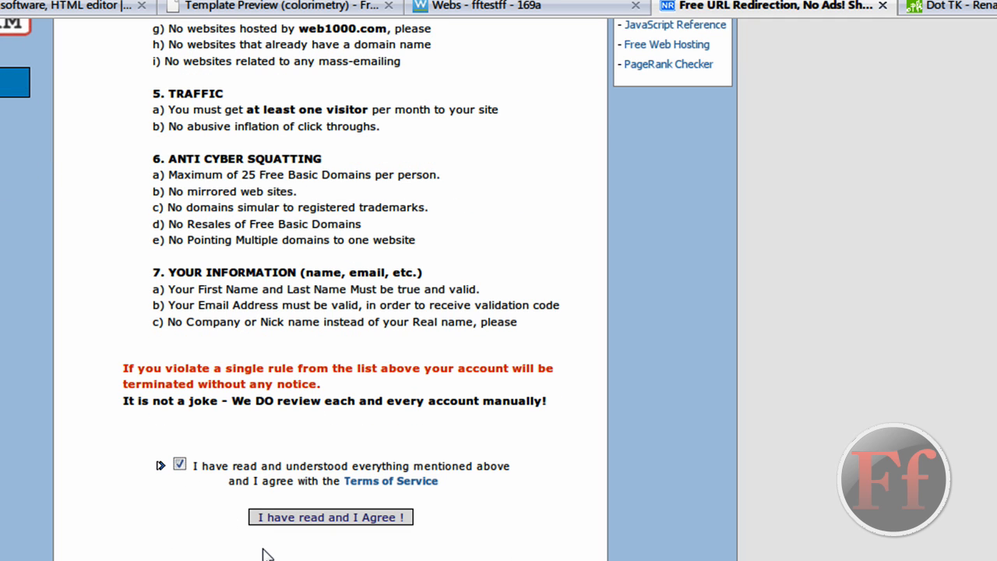
scroll("up", 3)
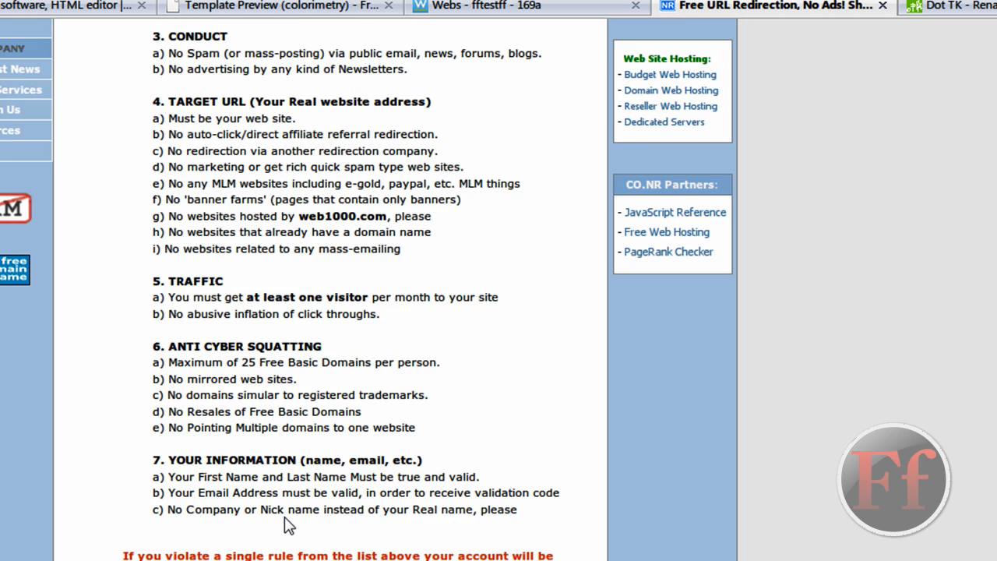
scroll("down", 3)
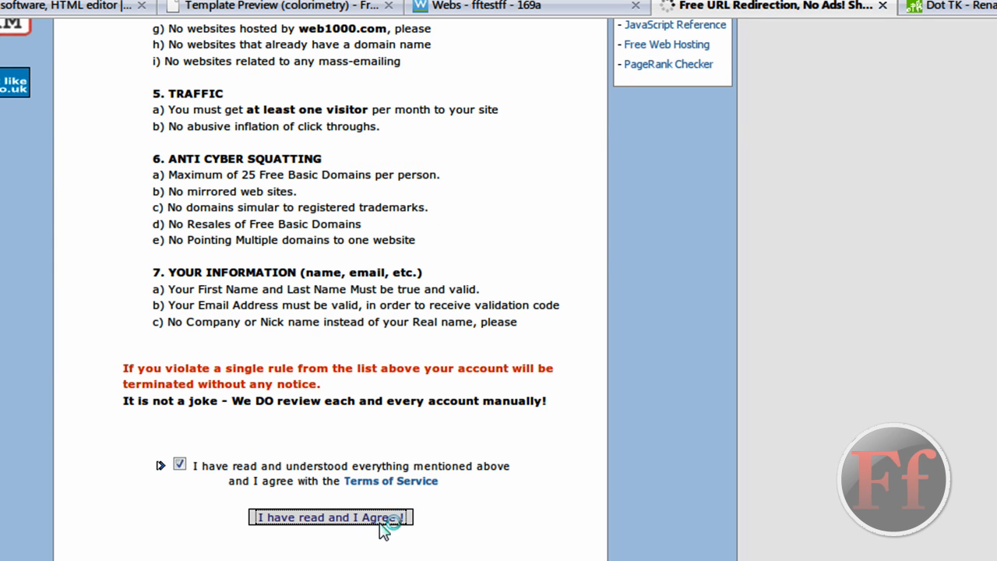
left_click(332, 517)
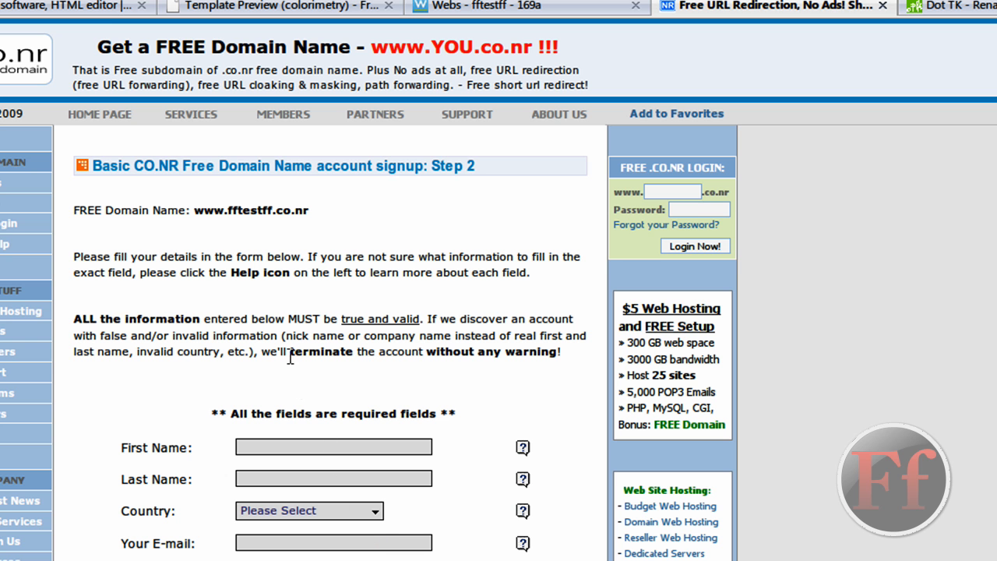
scroll("down", 3)
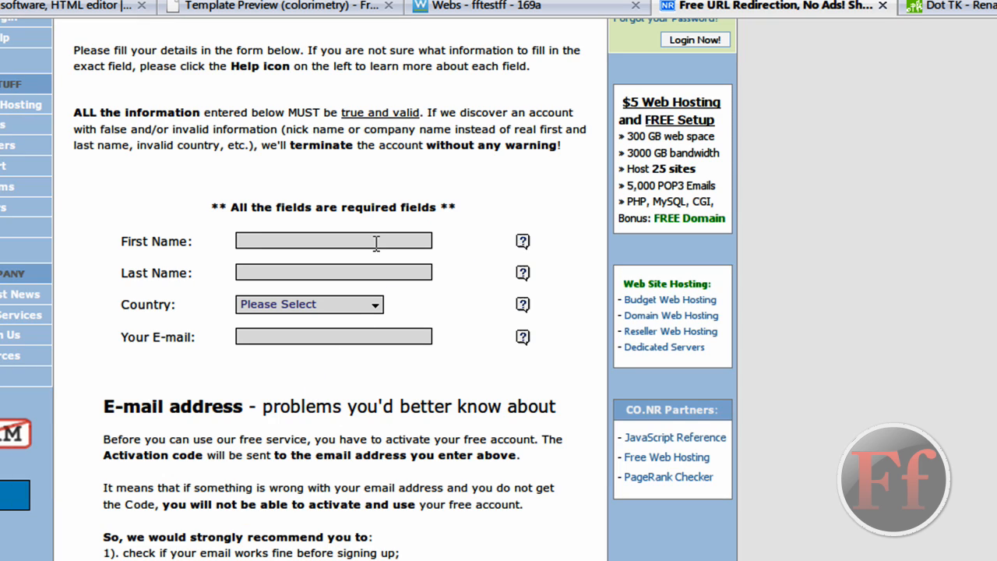
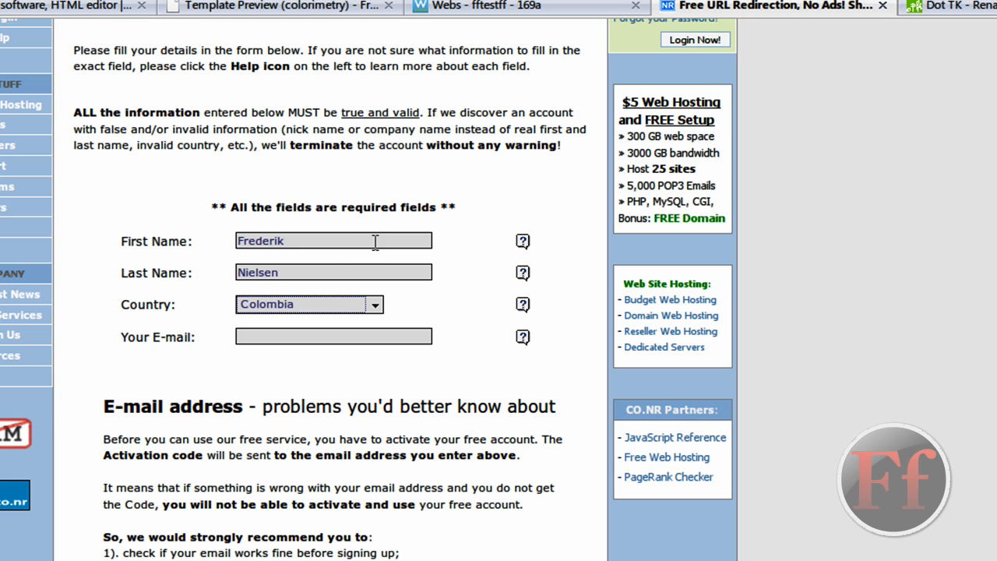
left_click(308, 304)
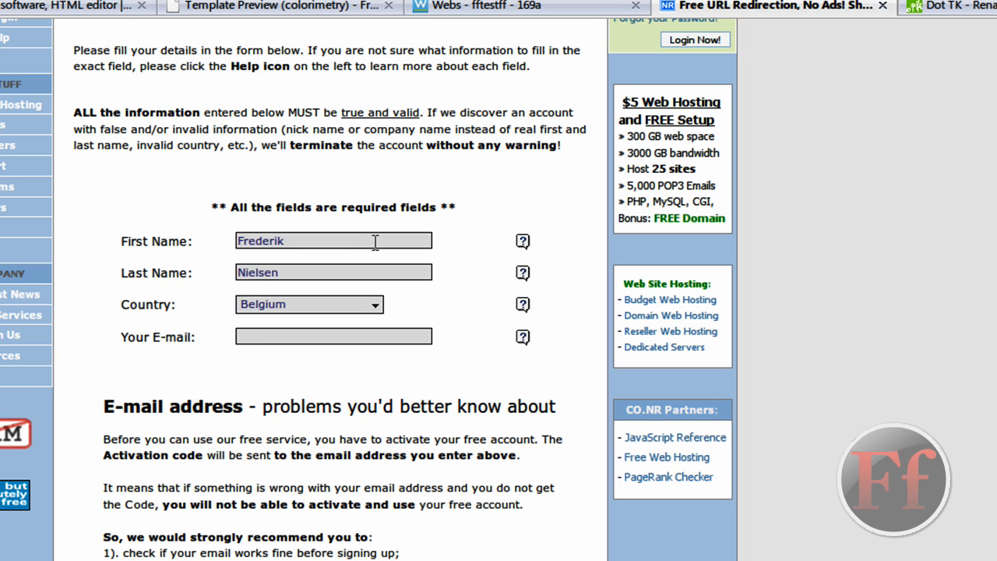
Enter the ffcomphe... e-mail address, accepting the suggested full address
type("ffc")
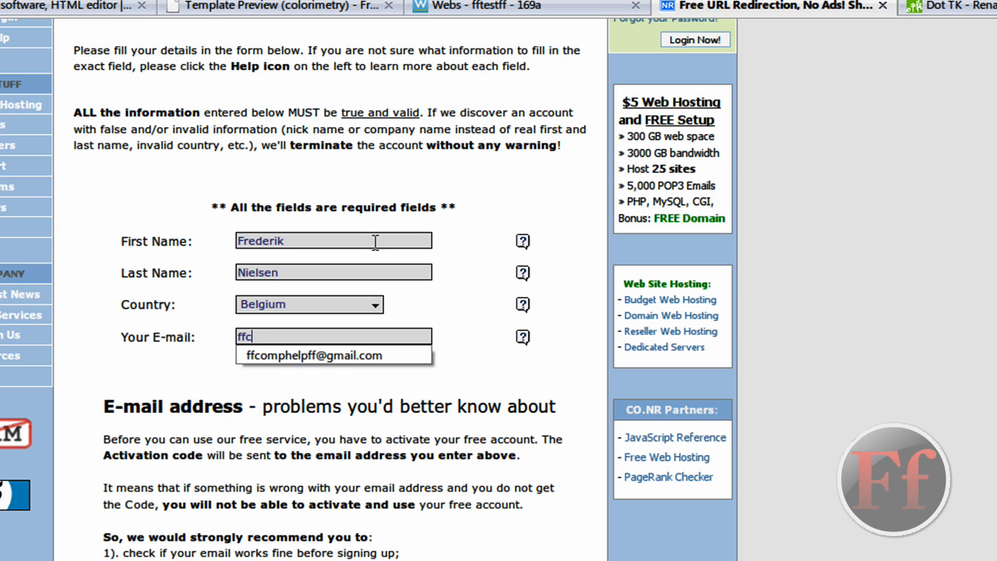
type("omphe")
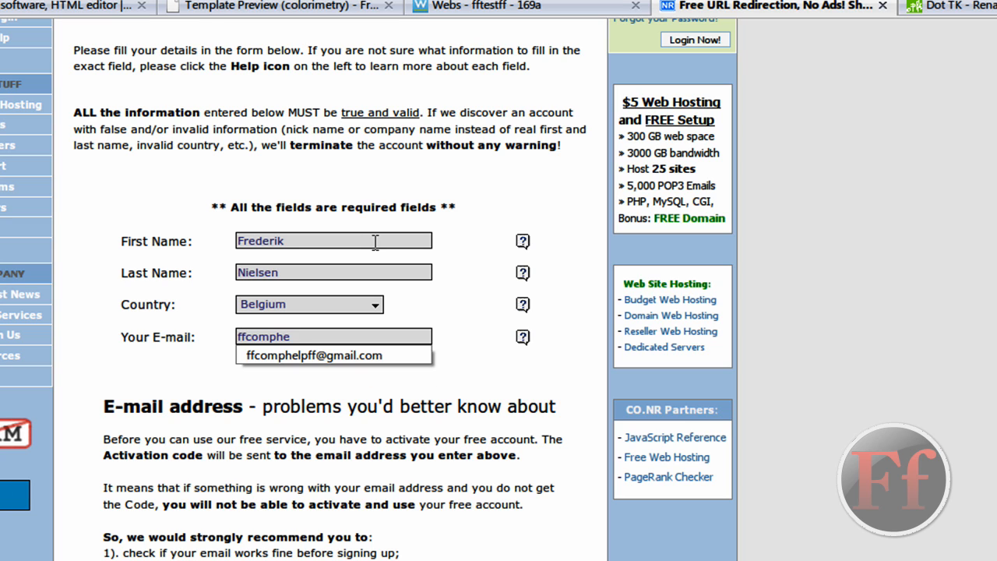
left_click(315, 355)
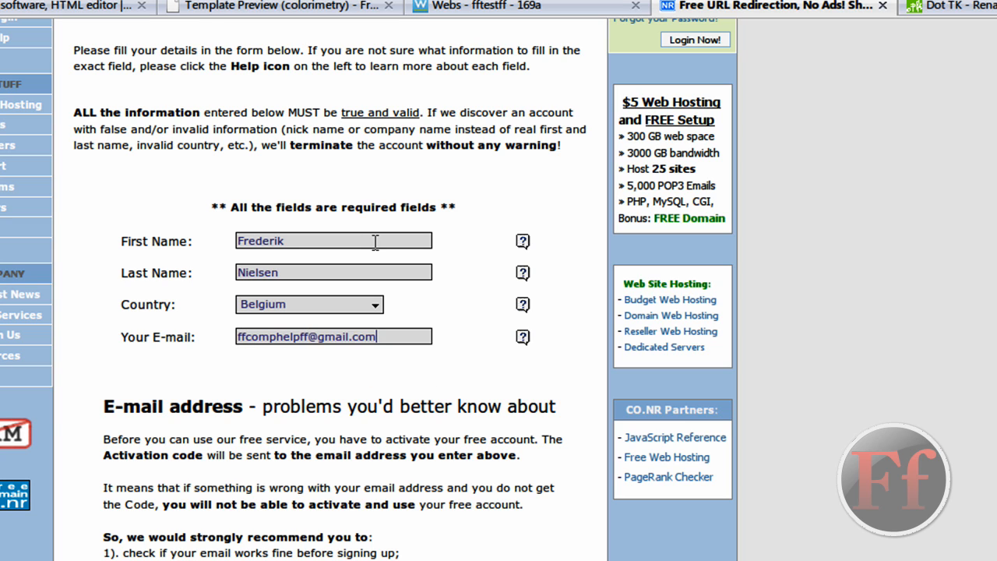
scroll("down", 3)
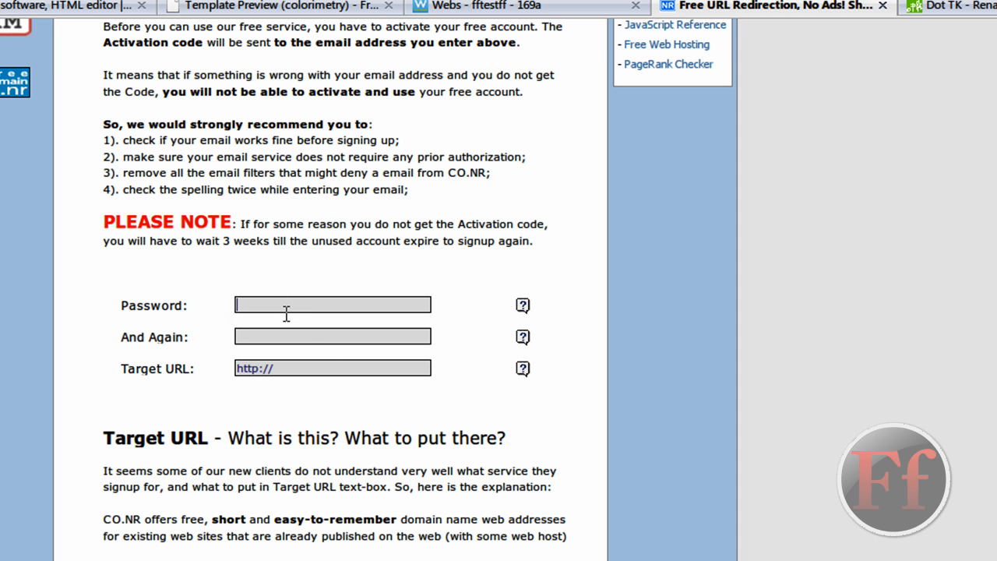
type("•••")
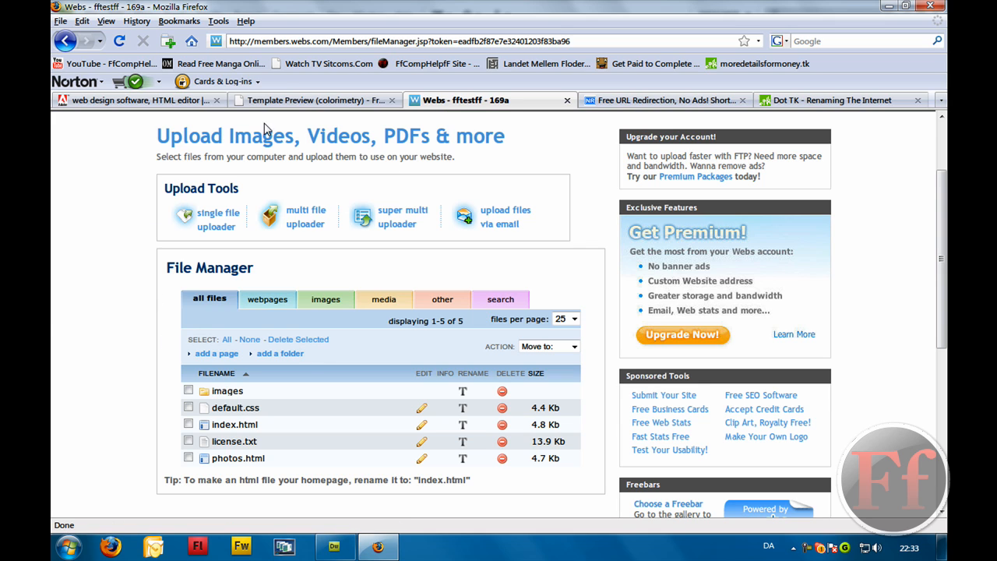
mouse_move(226, 441)
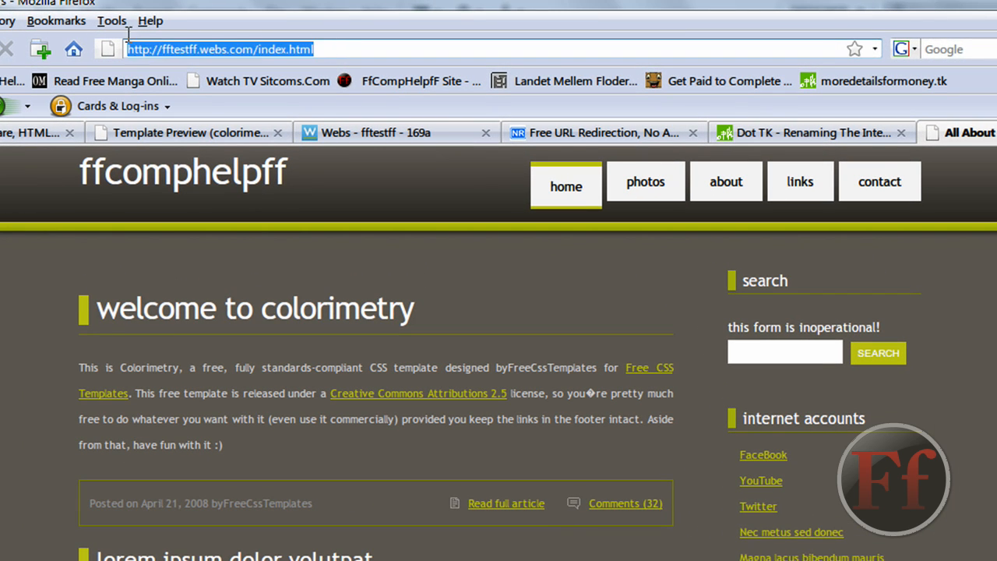
right_click(218, 49)
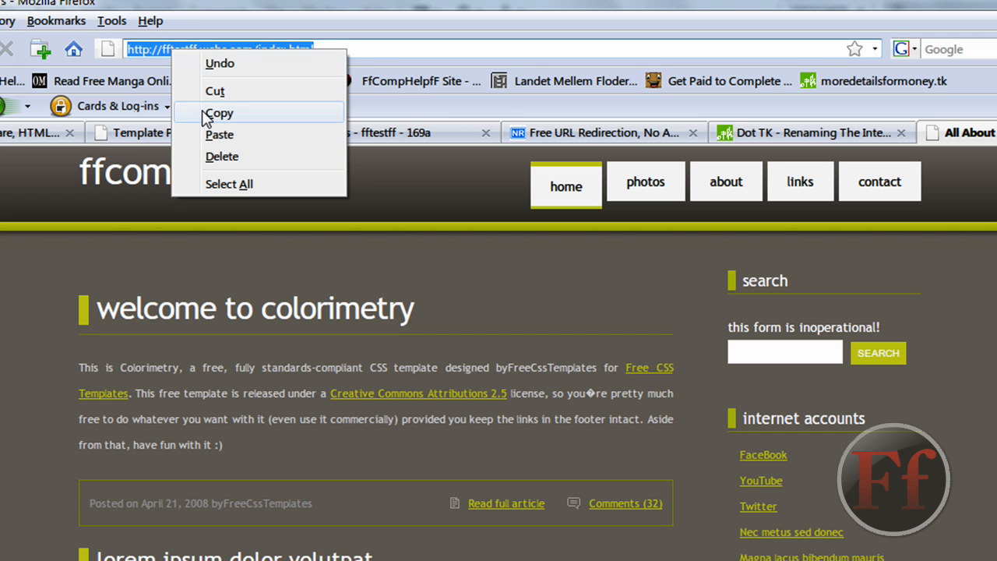
left_click(605, 132)
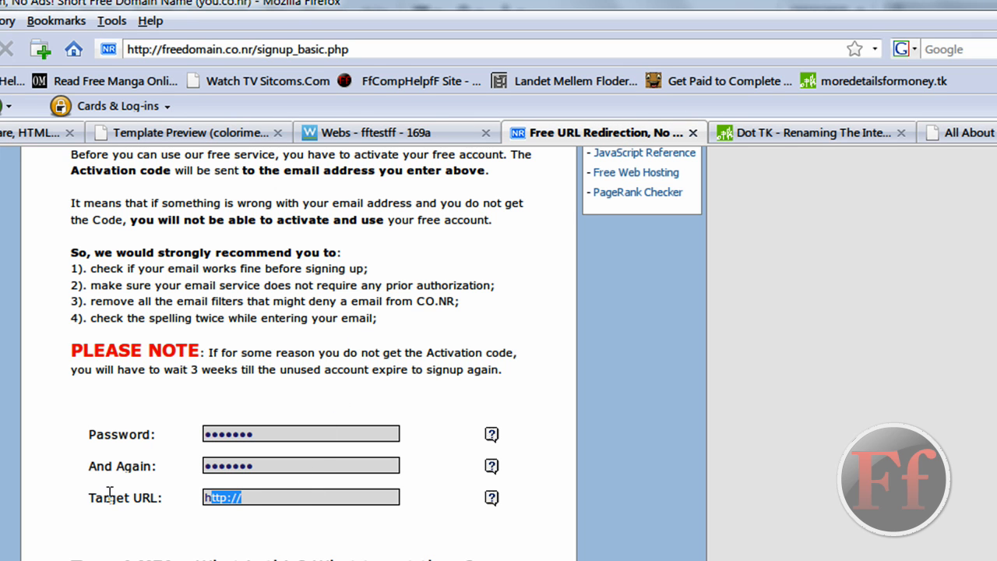
type("http://fftestff.webs.com/index.html")
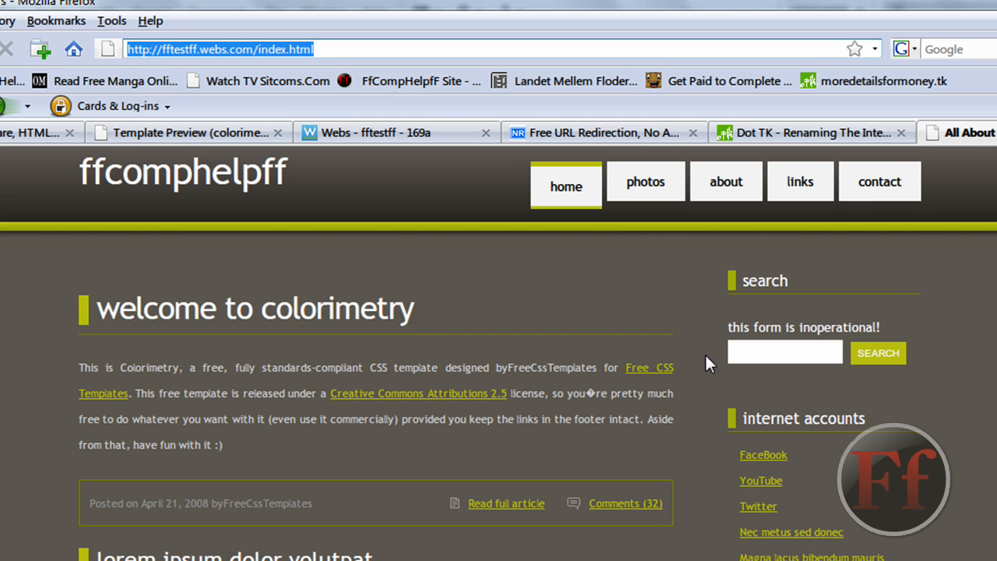
mouse_move(667, 240)
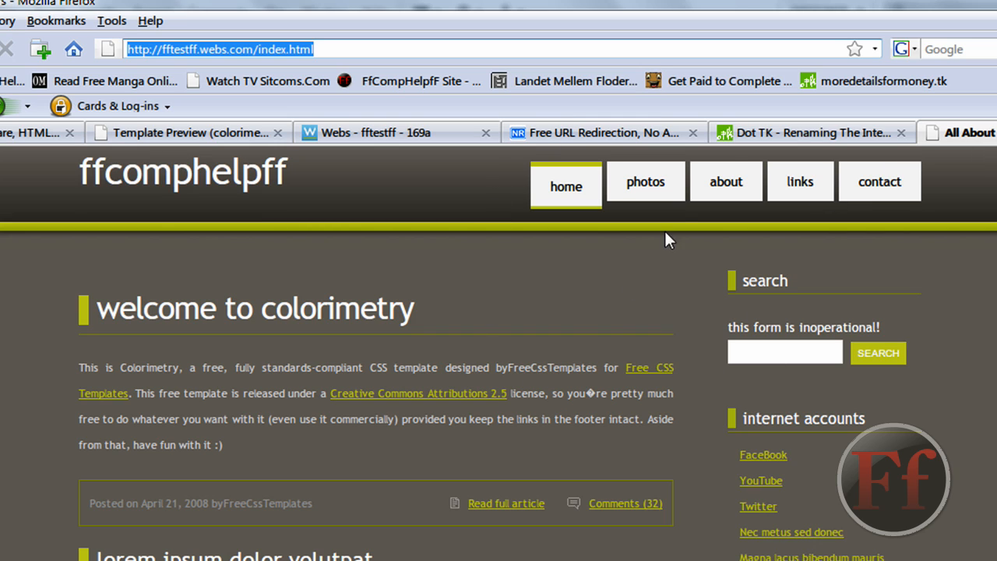
left_click(645, 180)
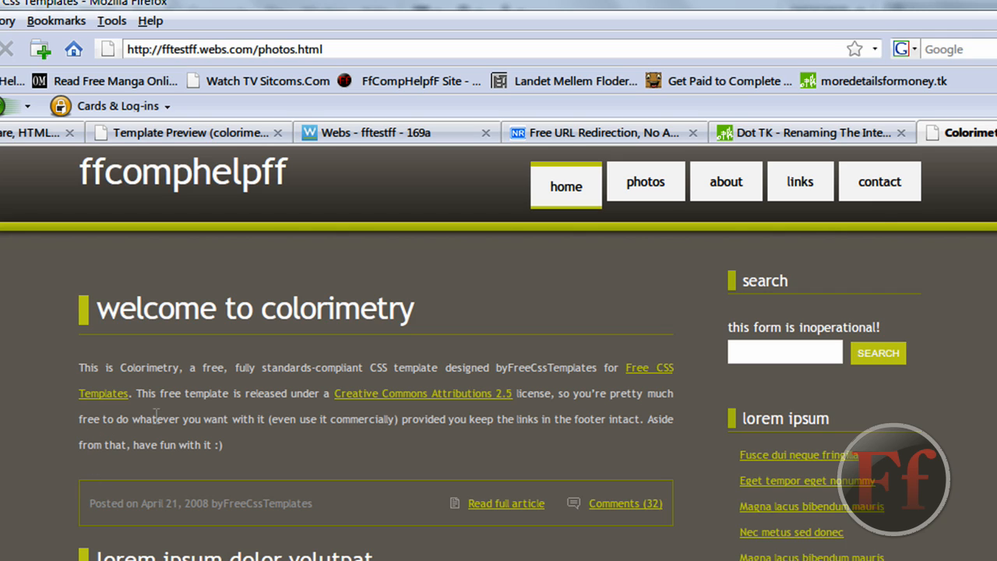
mouse_move(782, 150)
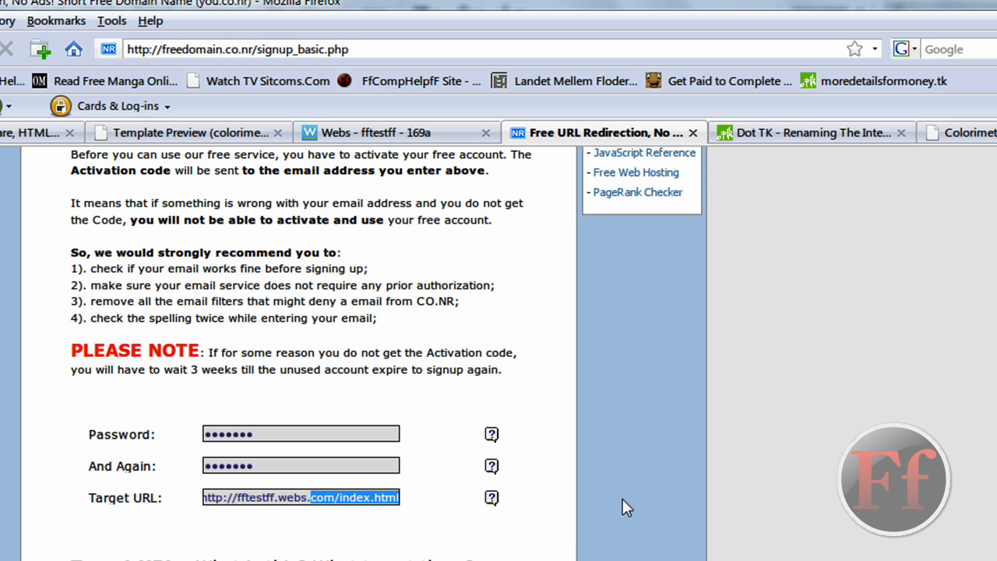
Set the site category to Computers and fill the site title, description and keywords with placeholder text
scroll("down", 3)
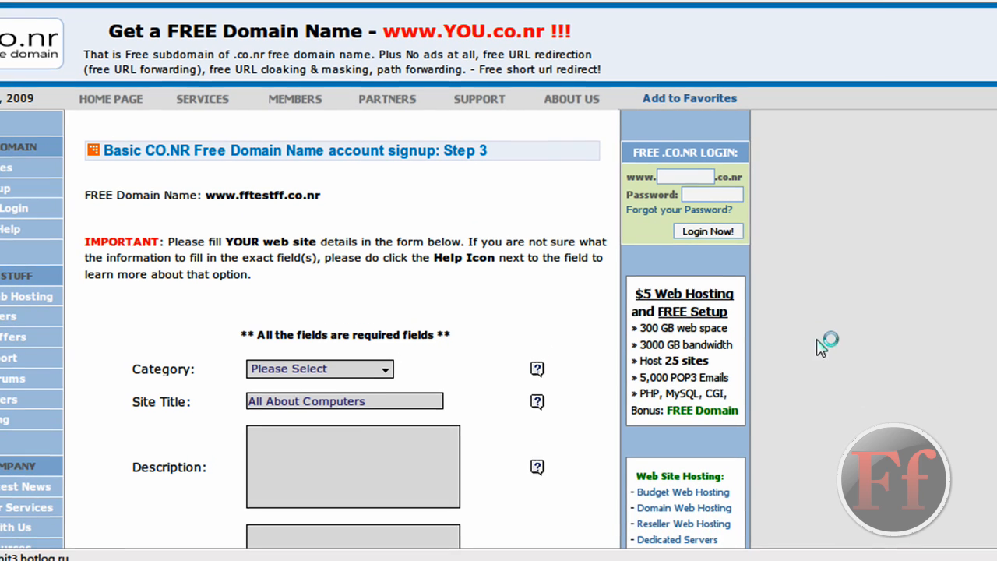
scroll("down", 3)
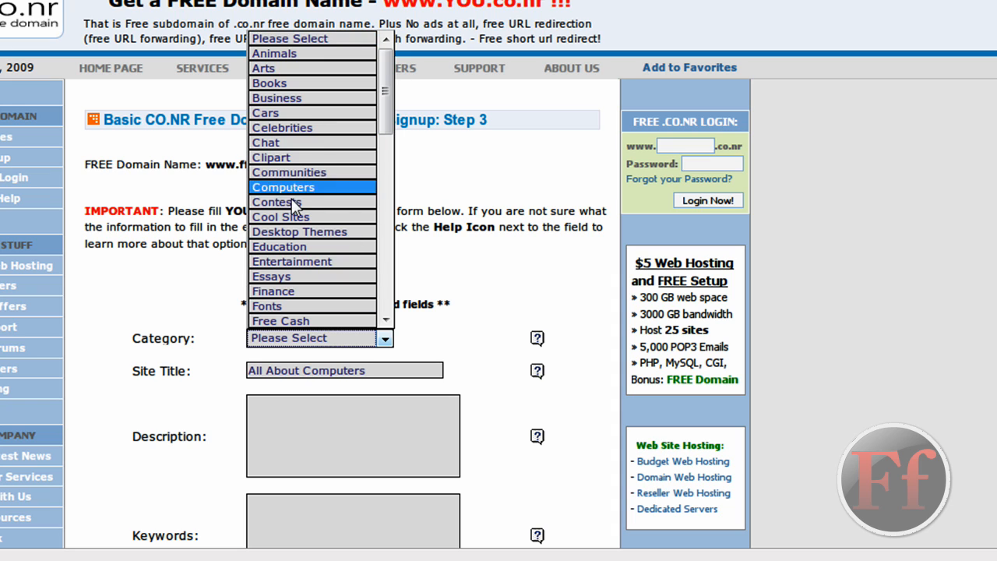
left_click(283, 187)
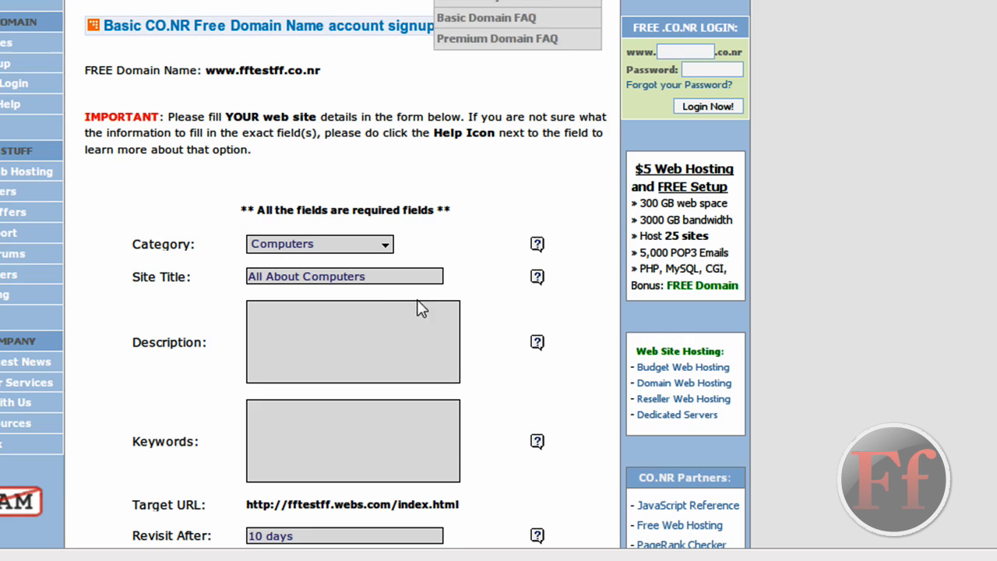
type("dn")
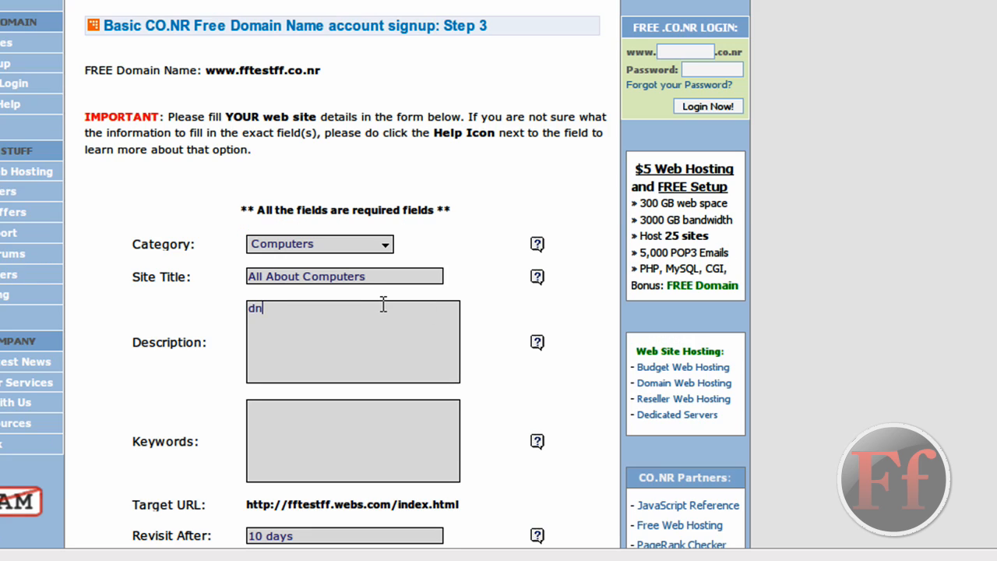
type("kjfkbkjdb")
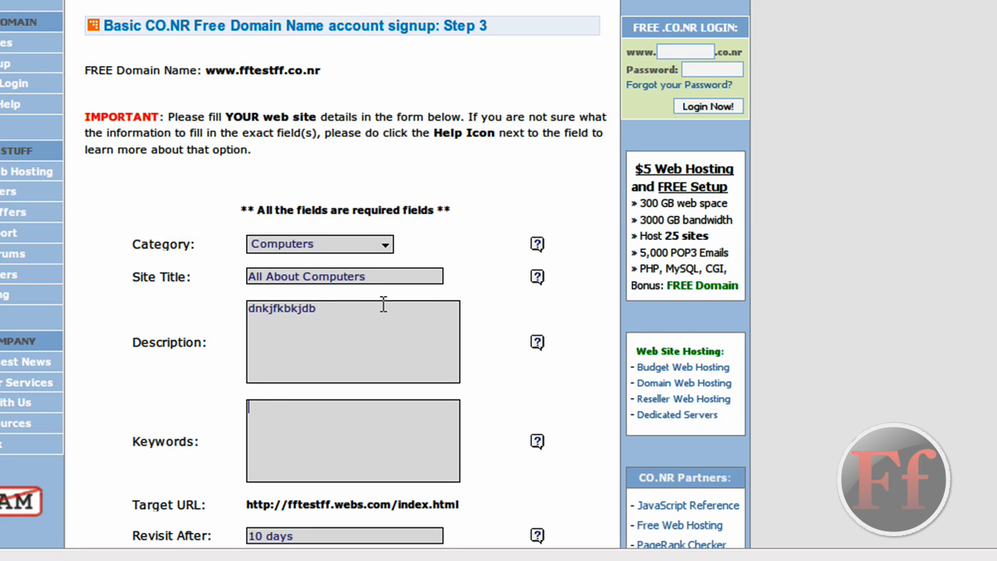
type("ndkjvkjkjd")
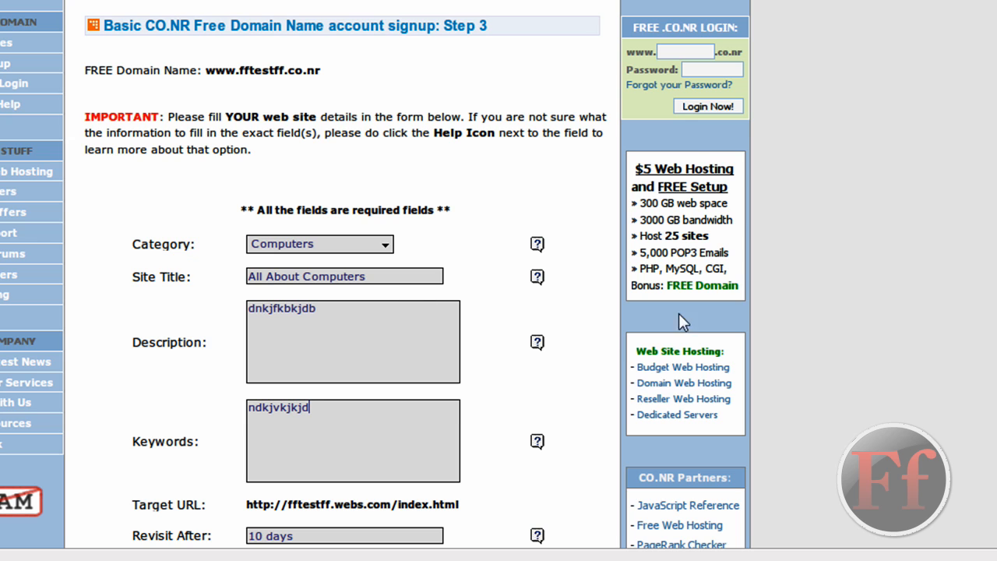
scroll("down", 3)
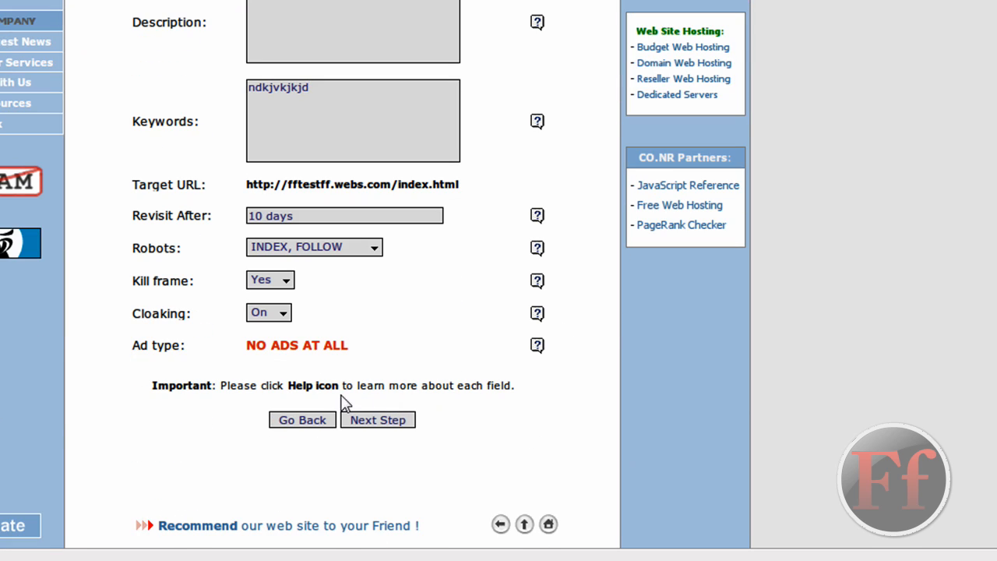
mouse_move(265, 299)
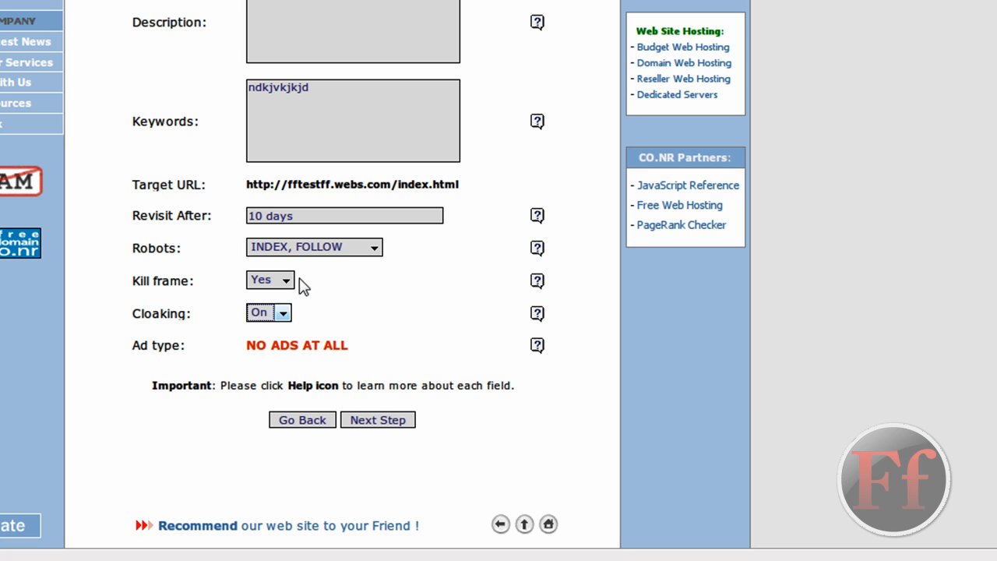
mouse_move(303, 325)
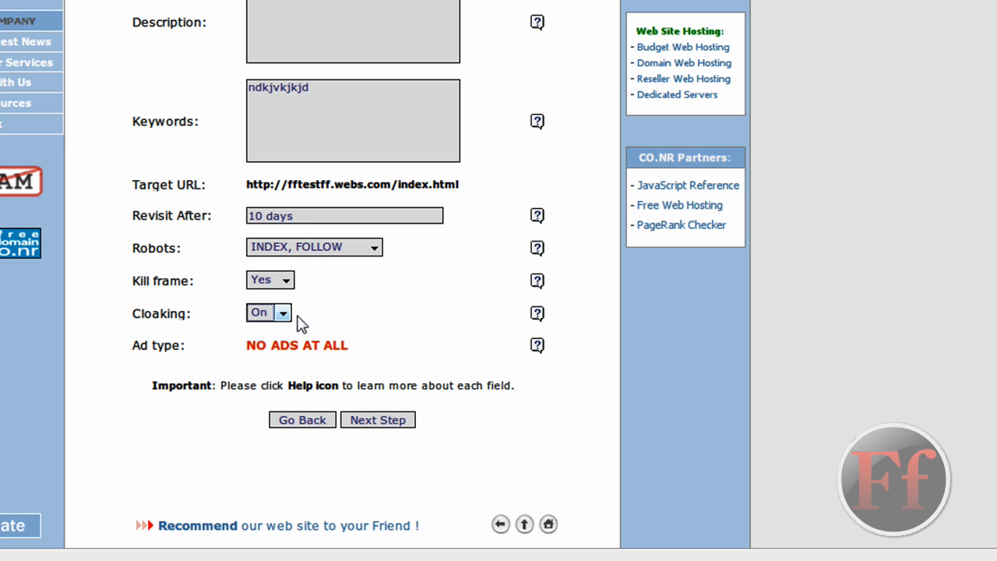
Submit the site details and complete the fftestff.co.nr domain registration
left_click(376, 421)
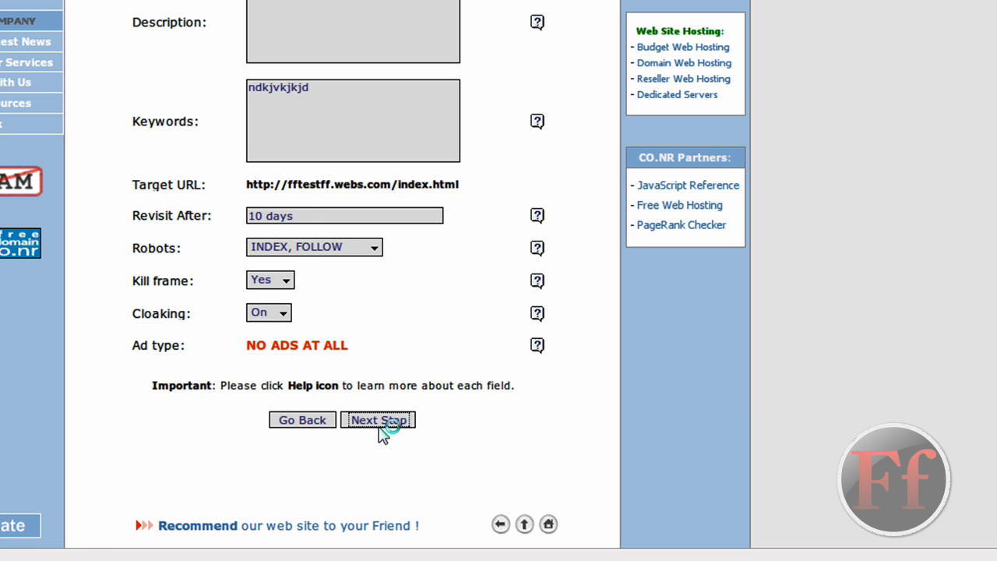
left_click(377, 420)
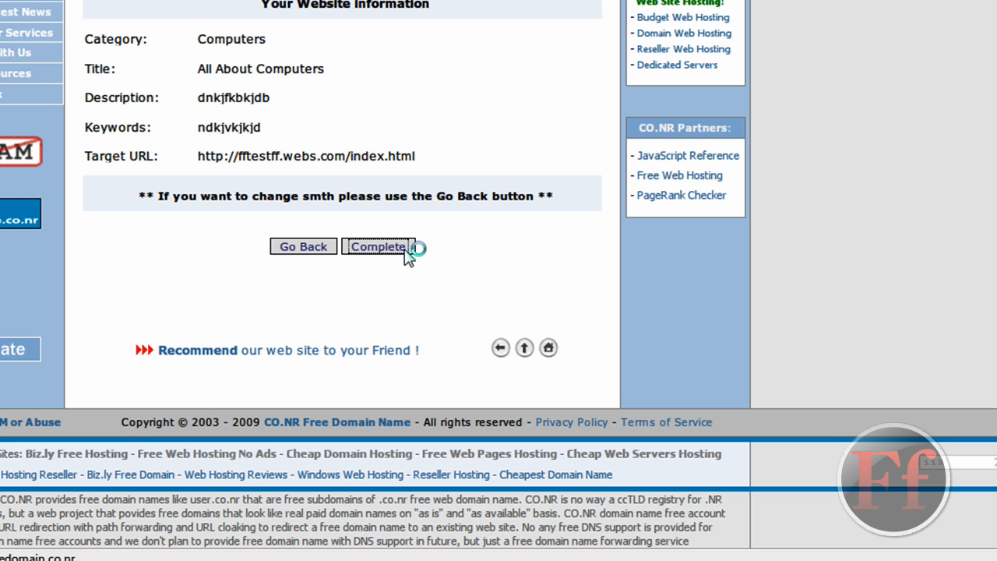
left_click(377, 246)
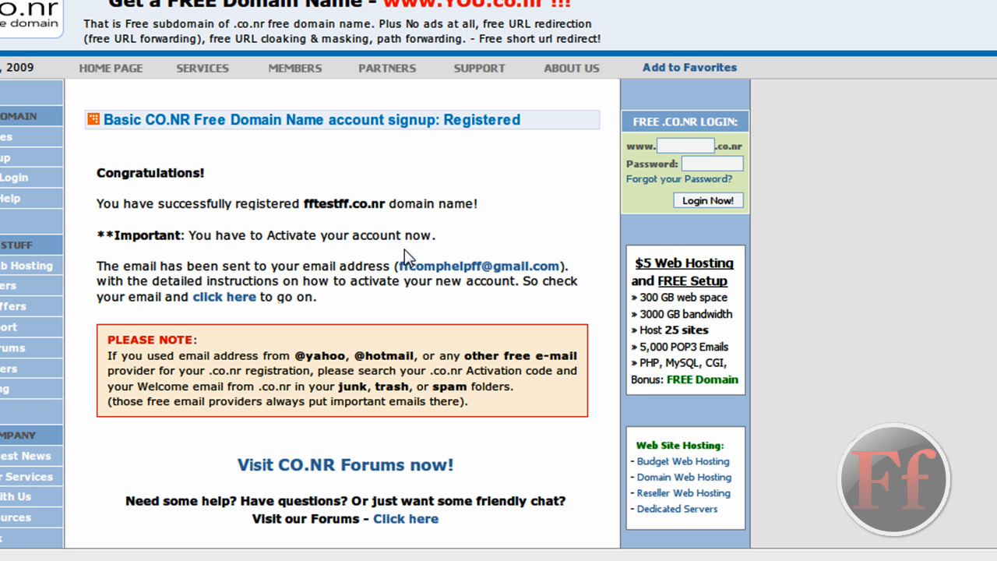
mouse_move(237, 224)
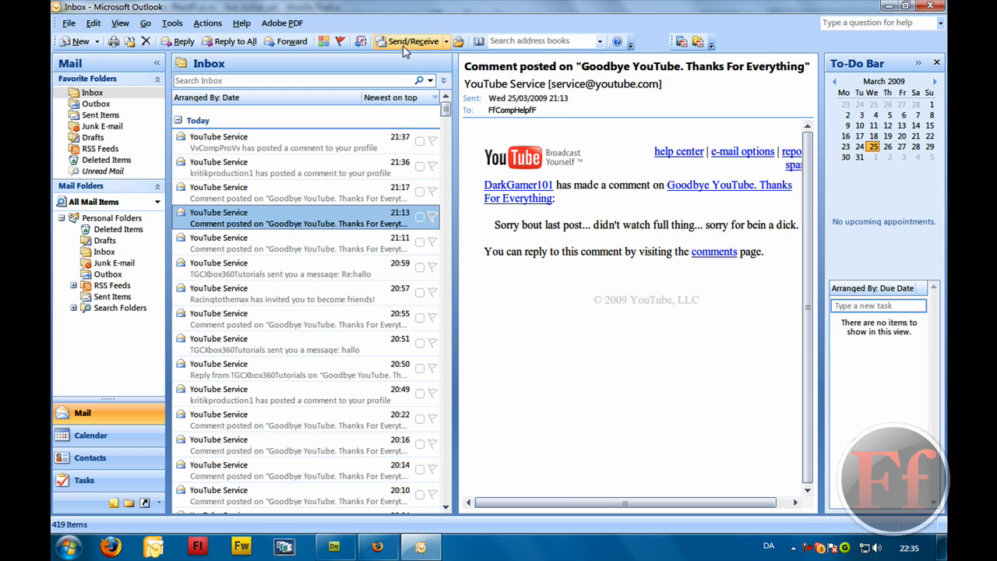
Send/Receive mail and read the CO.NR Activation Code message down to the validation link
left_click(408, 40)
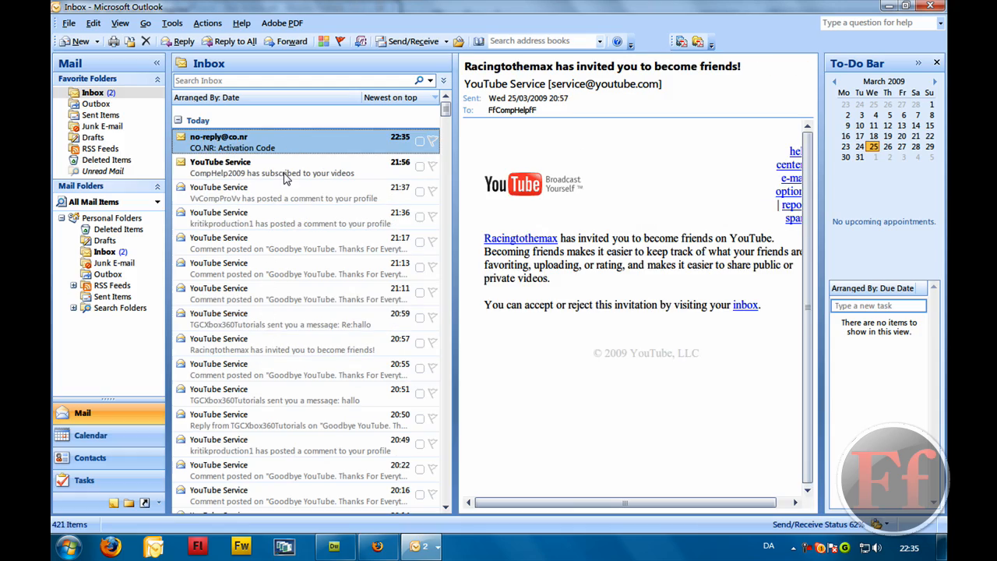
left_click(237, 143)
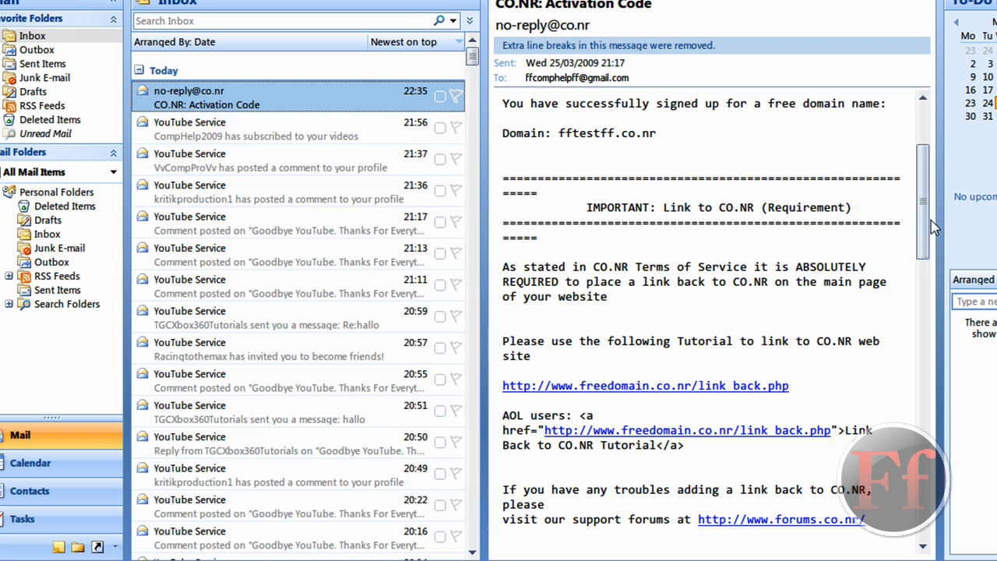
scroll("down", 3)
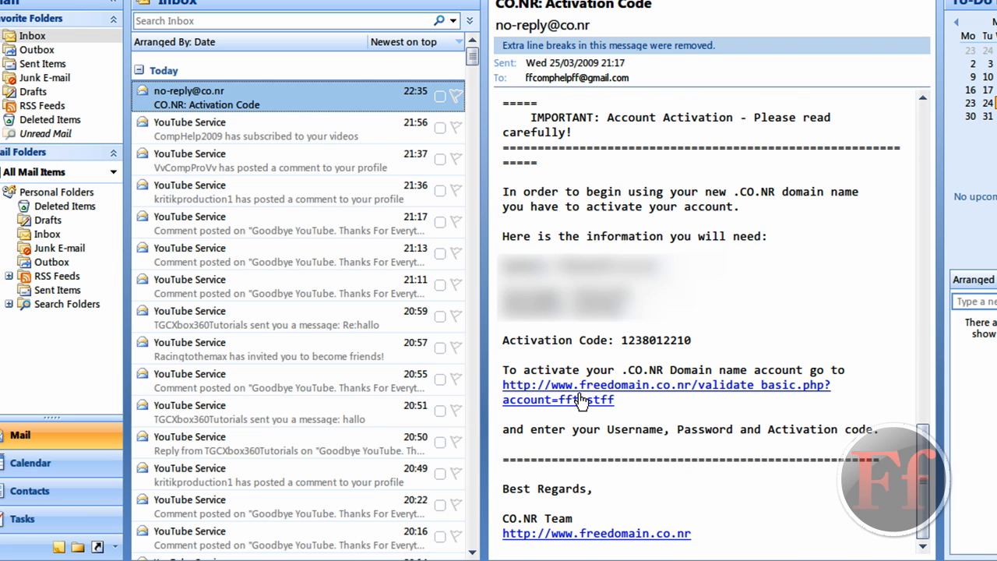
mouse_move(709, 390)
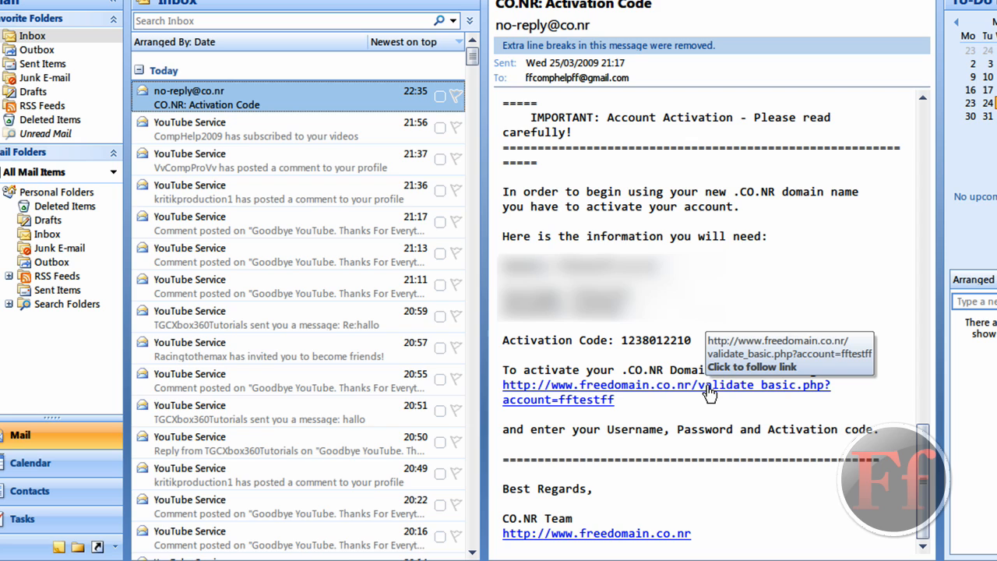
mouse_move(733, 353)
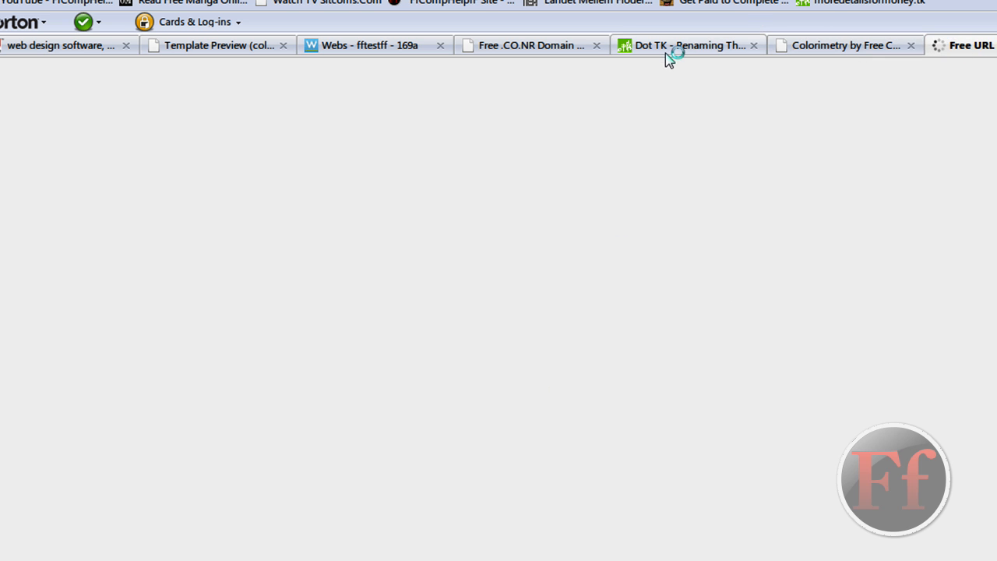
Enter the account password on the activation page and locate the code in the Outlook email
left_click(533, 43)
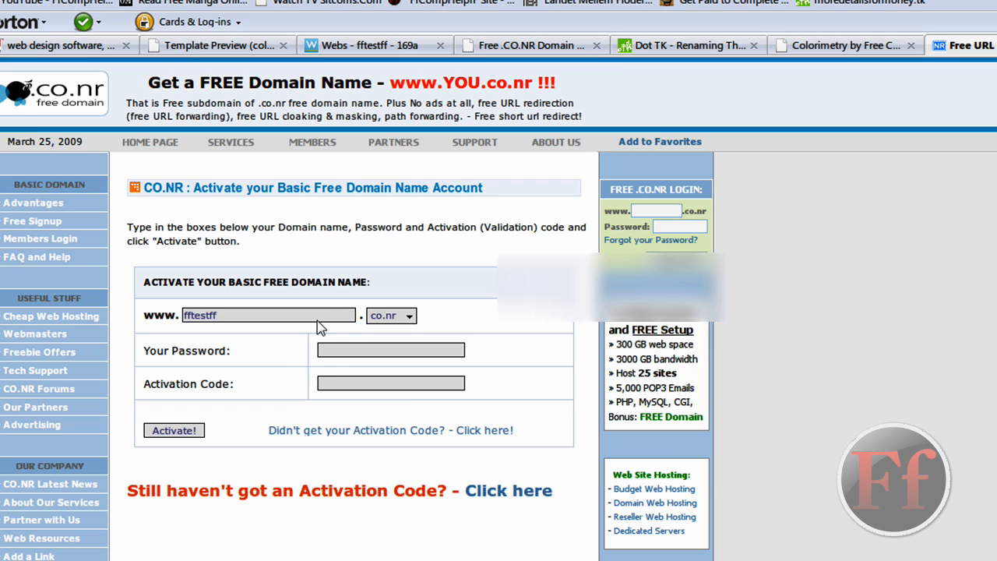
left_click(389, 349)
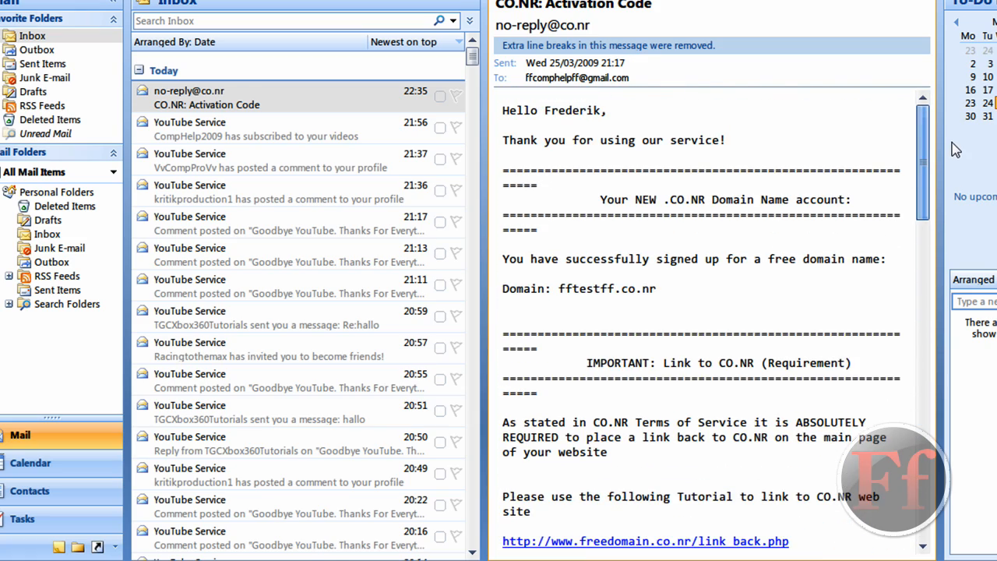
scroll("down", 3)
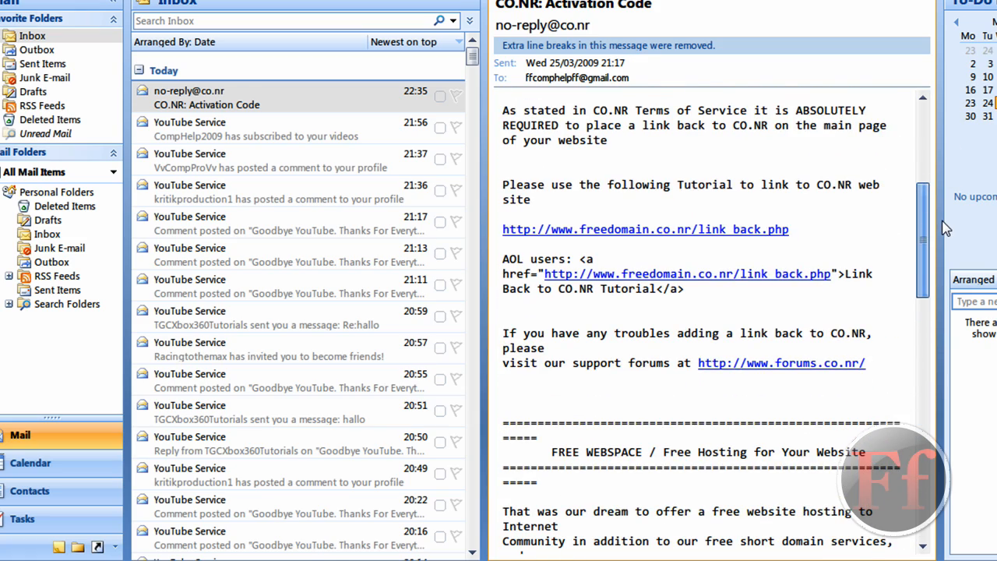
scroll("down", 3)
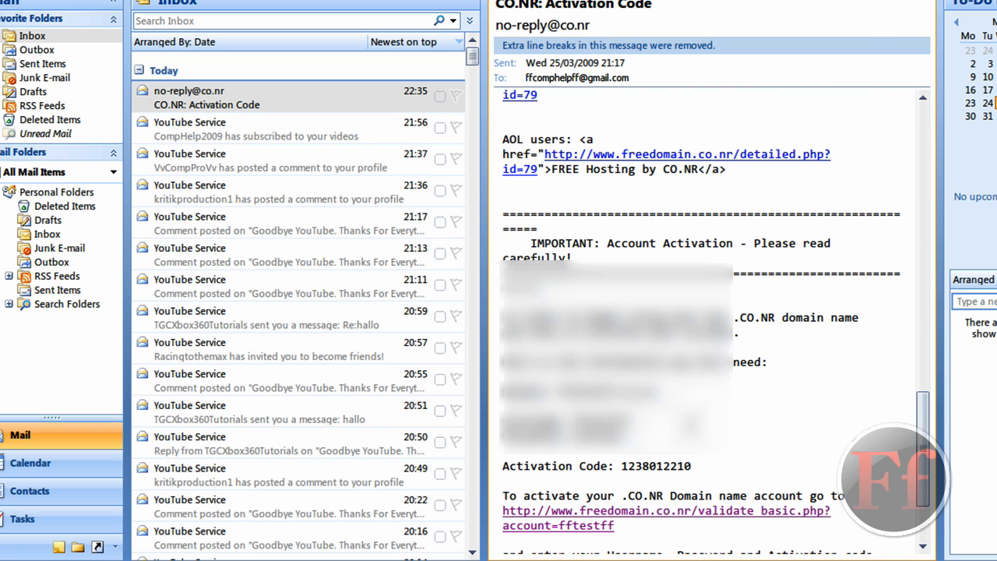
scroll("down", 3)
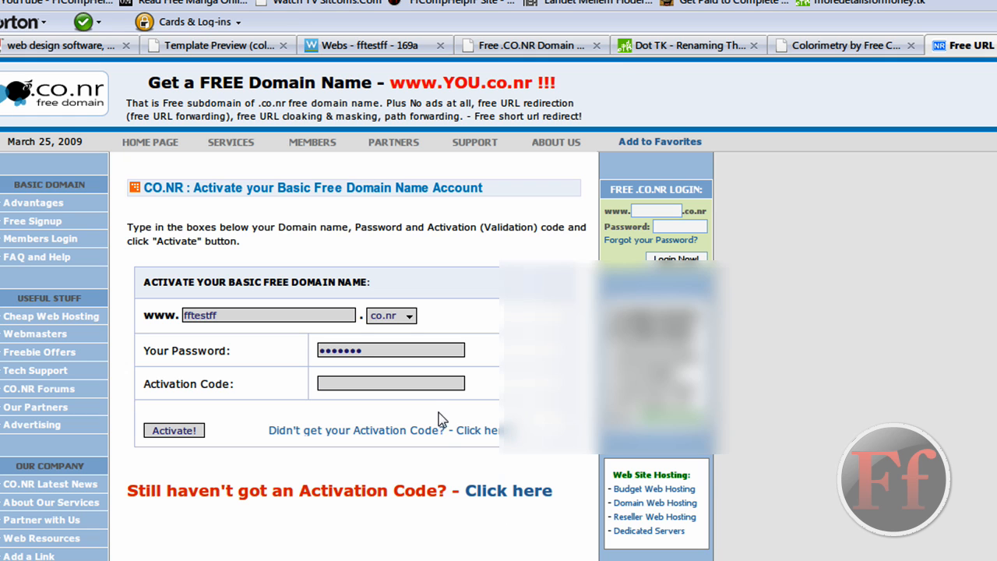
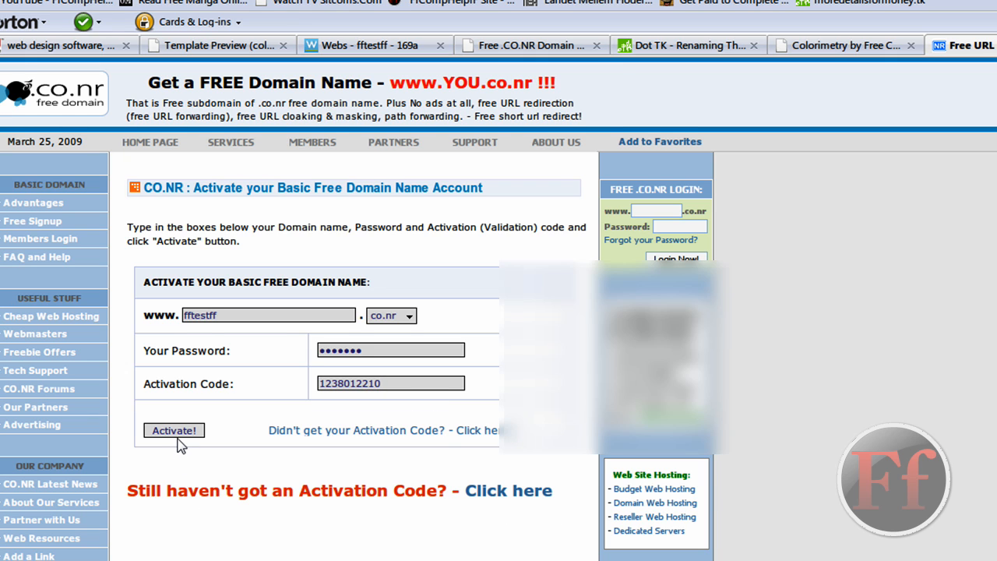
left_click(175, 430)
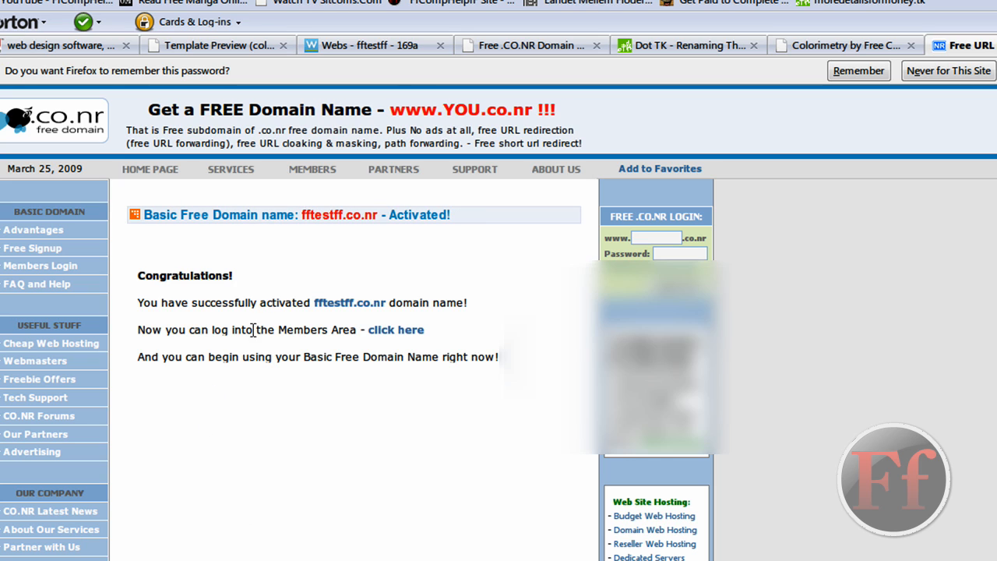
mouse_move(671, 28)
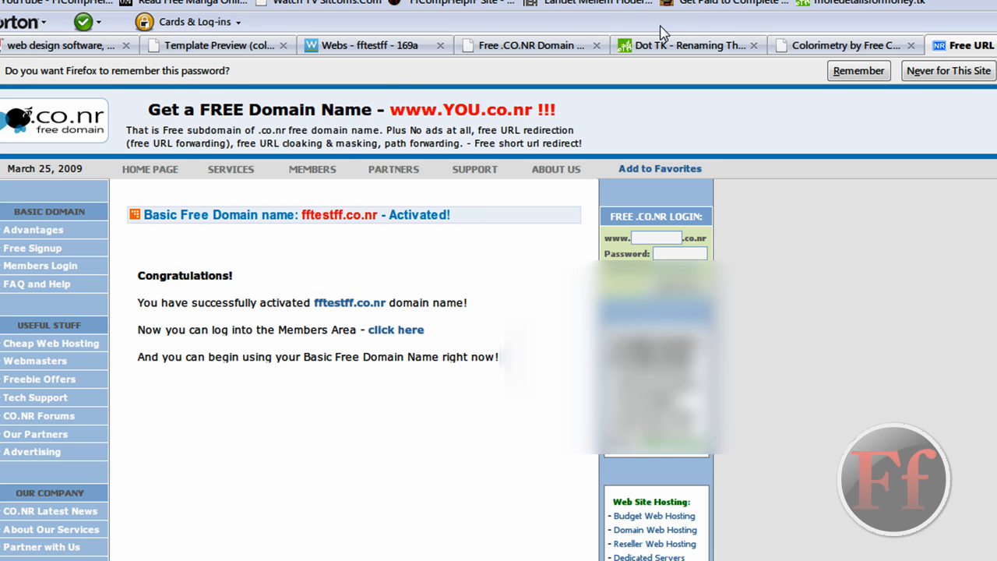
Load the Colorimetry site via fftestff.co.nr and visit its photos and home pages
left_click(841, 44)
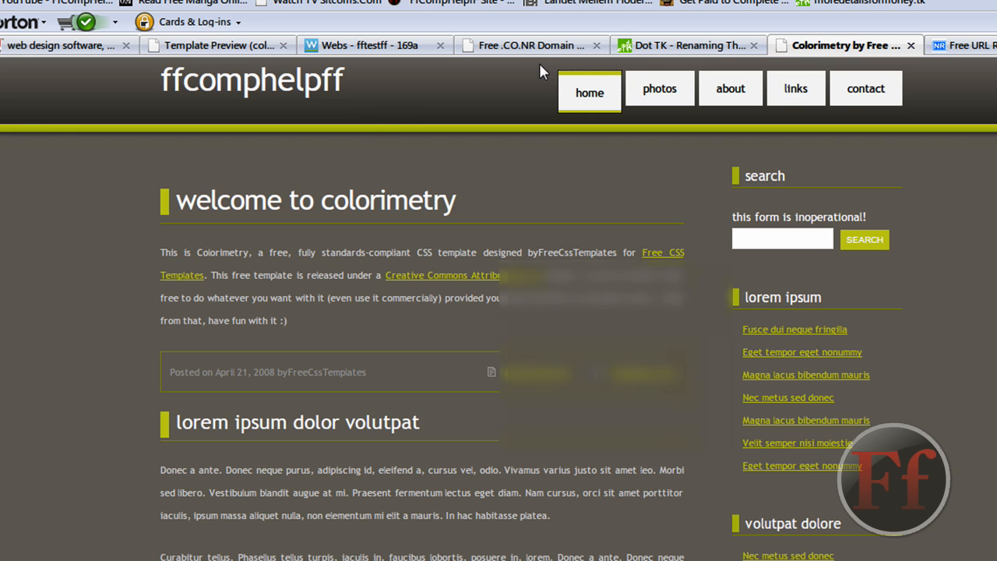
left_click(529, 44)
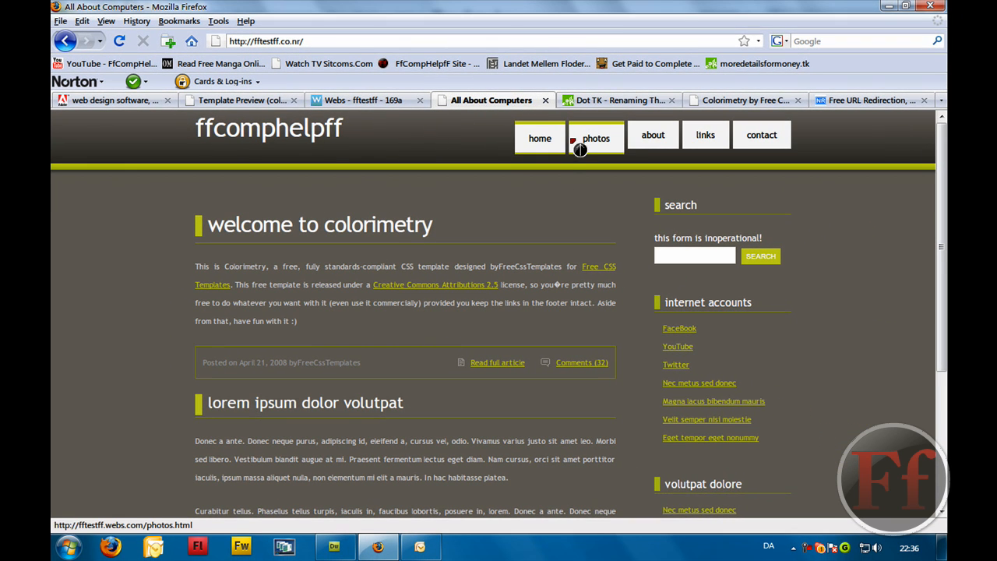
left_click(539, 134)
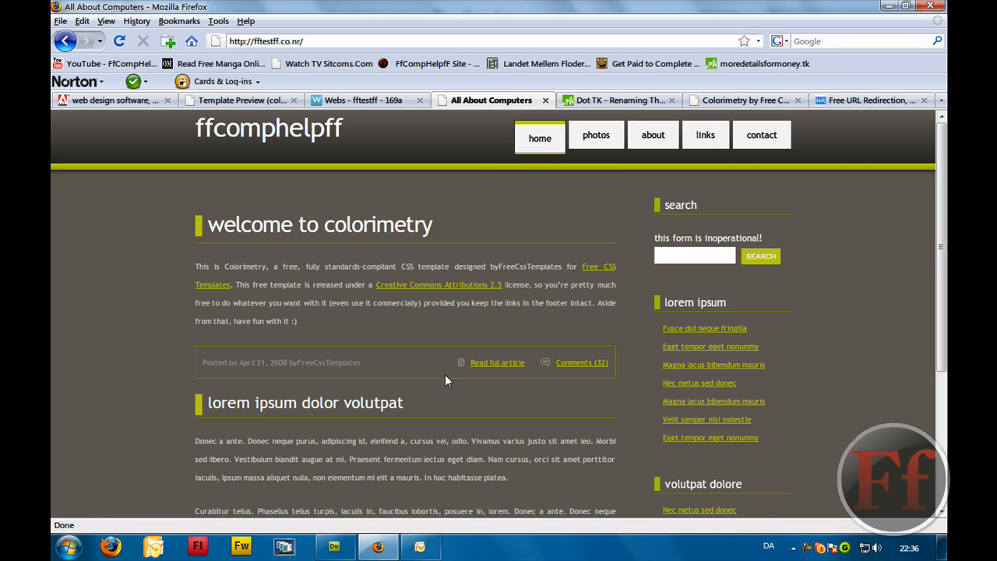
mouse_move(555, 213)
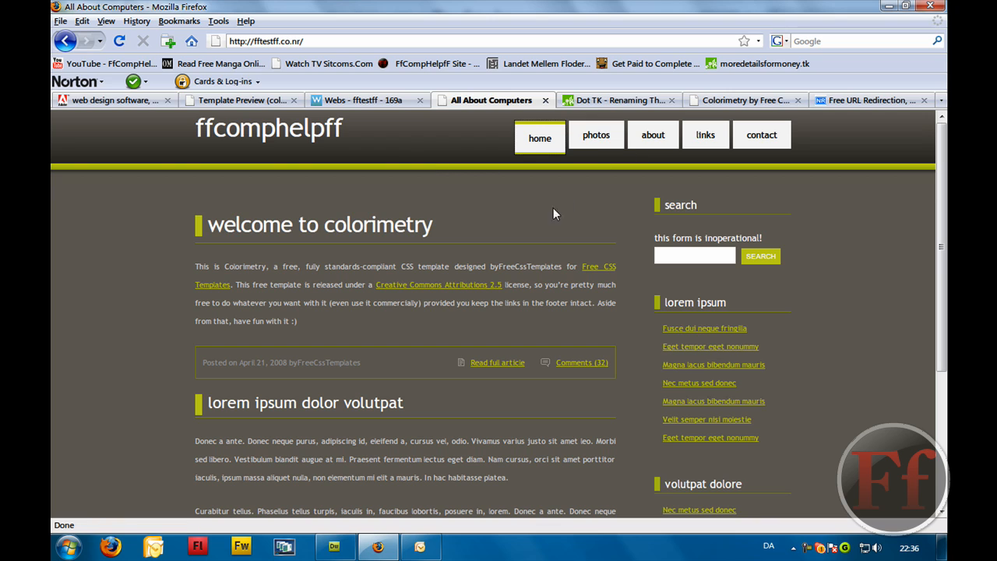
mouse_move(610, 152)
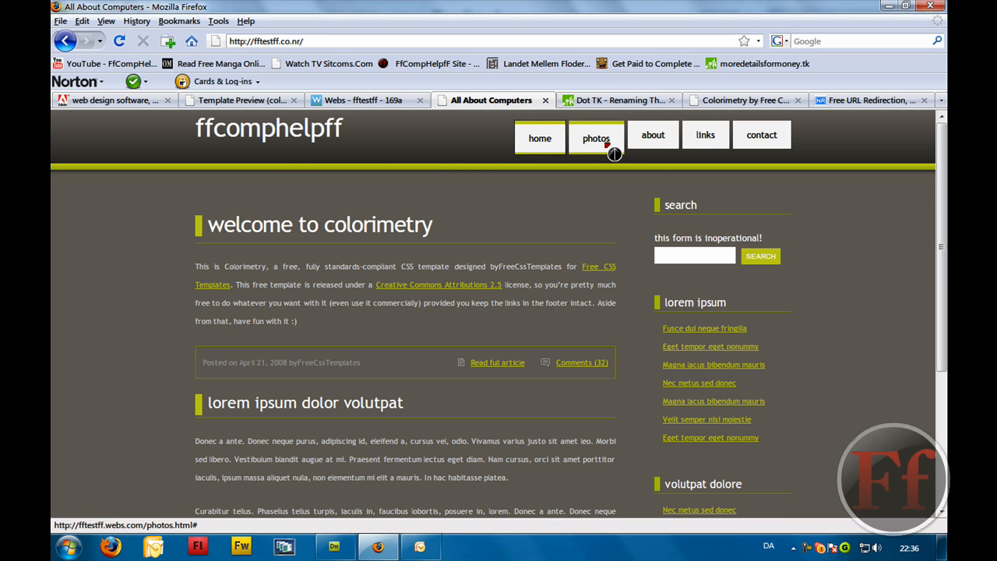
mouse_move(539, 148)
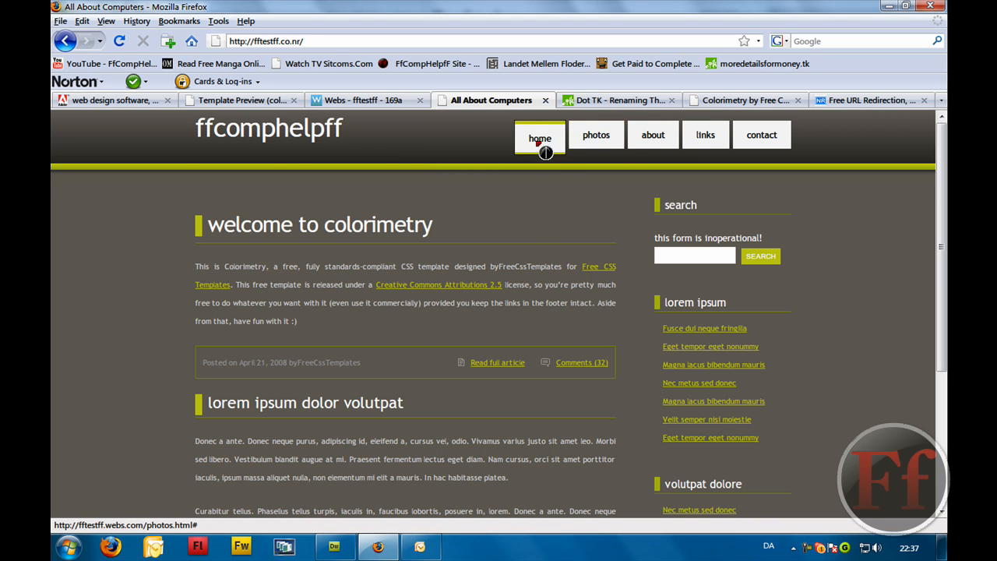
left_click(539, 137)
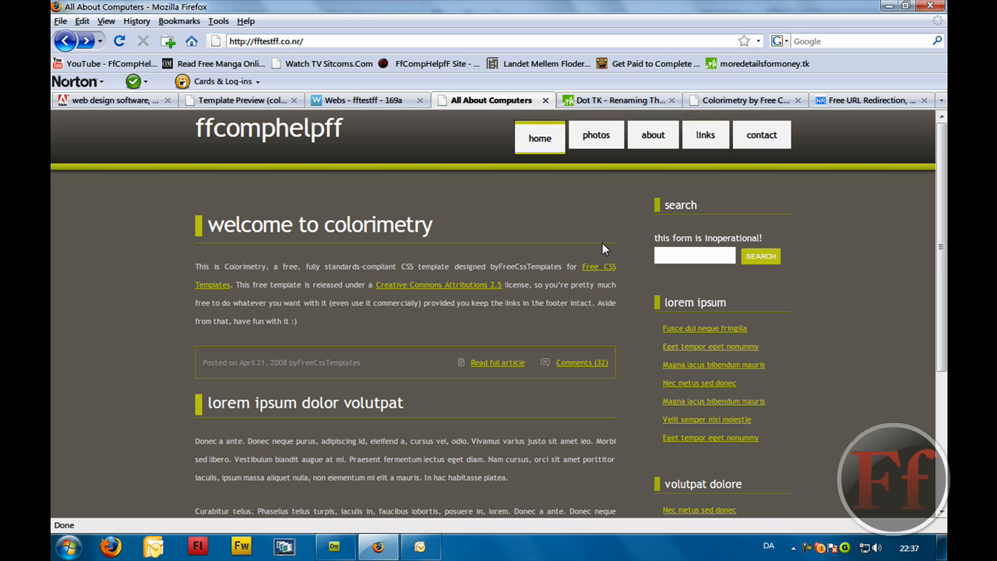
mouse_move(562, 190)
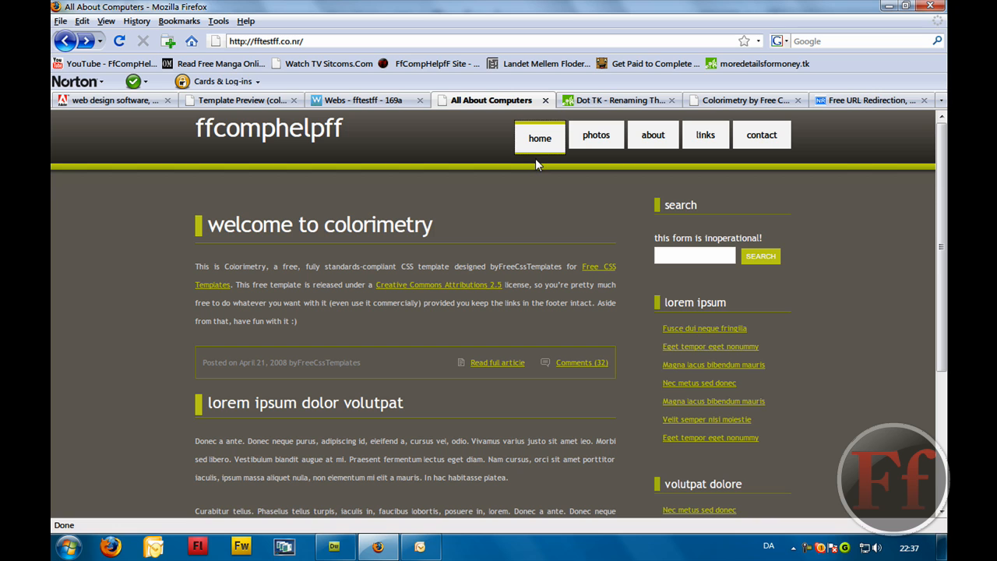
mouse_move(592, 118)
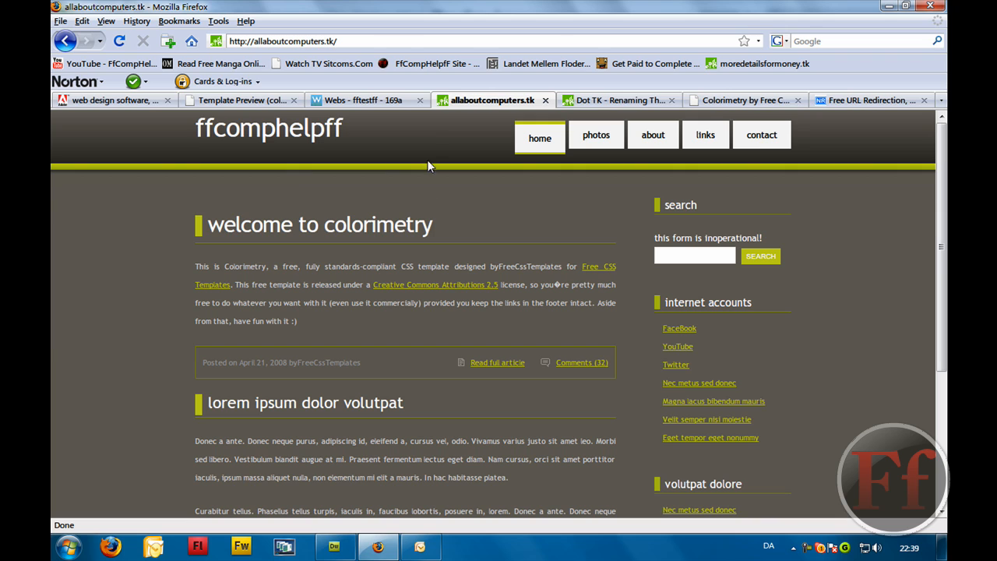
mouse_move(539, 115)
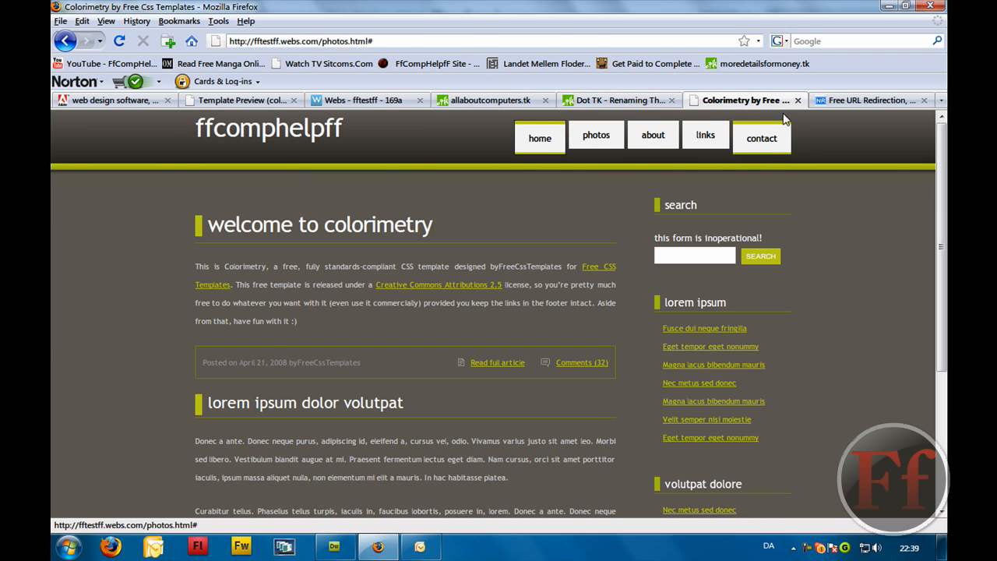
Switch to the allaboutcomputers.tk tab showing the .tk version of the Colorimetry site
left_click(491, 99)
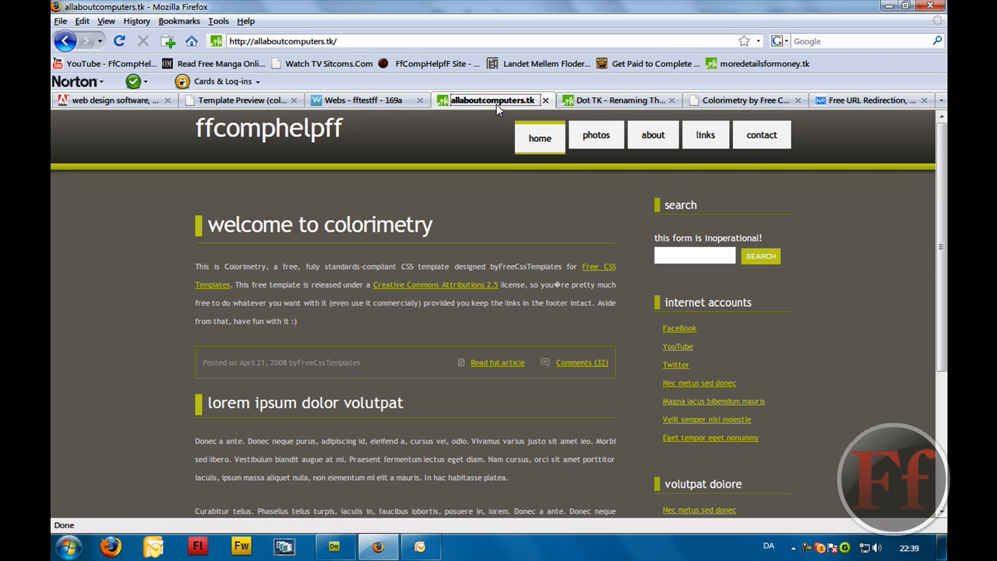
mouse_move(498, 108)
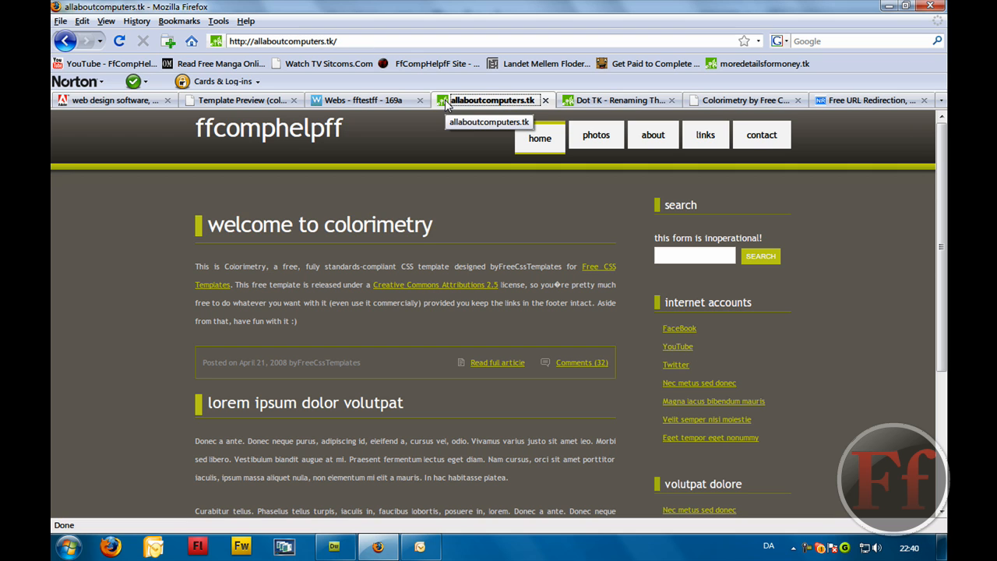
mouse_move(480, 123)
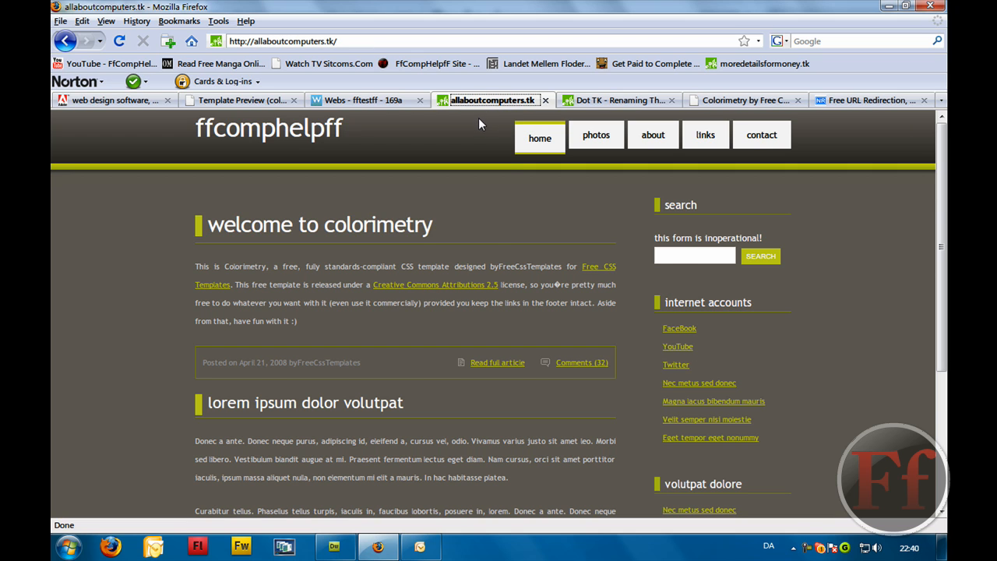